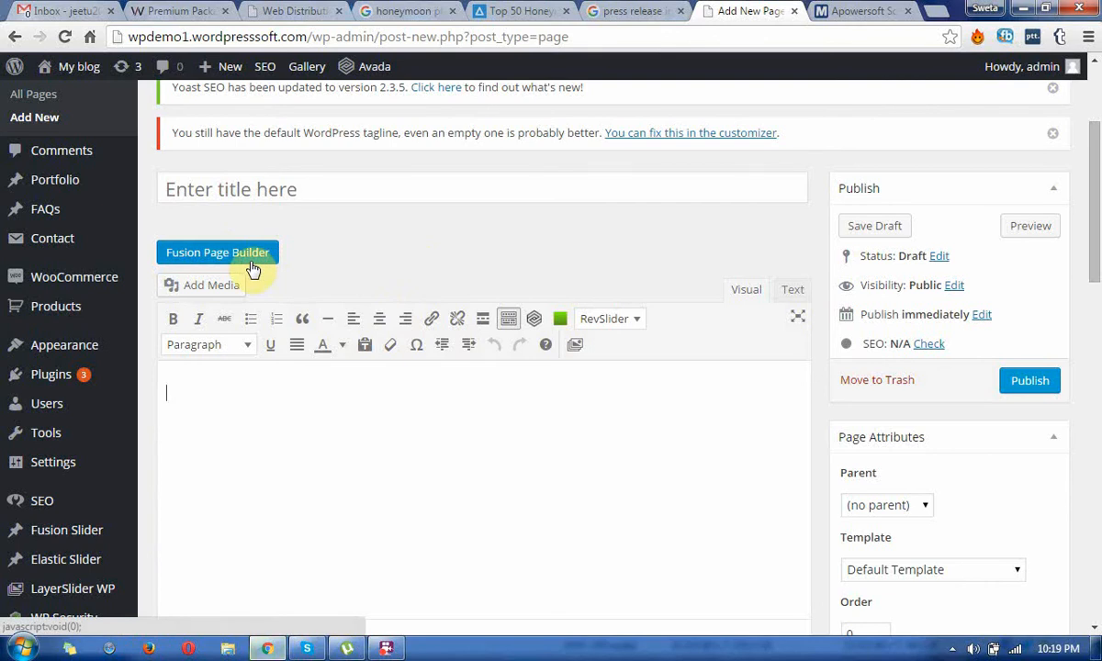
- Switch to Fusion Builder and add a full-width container with a four-column Content Boxes element
{"action": "left_click", "coordinate": [217, 252]}
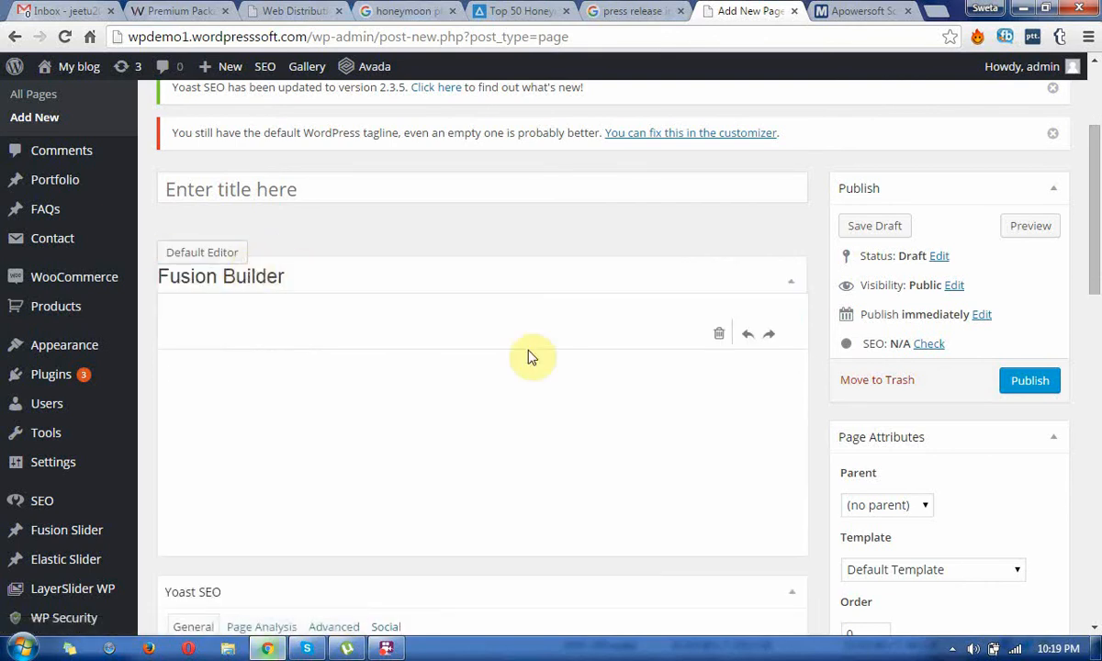
{"action": "scroll", "scroll_direction": "up", "scroll_amount": 3}
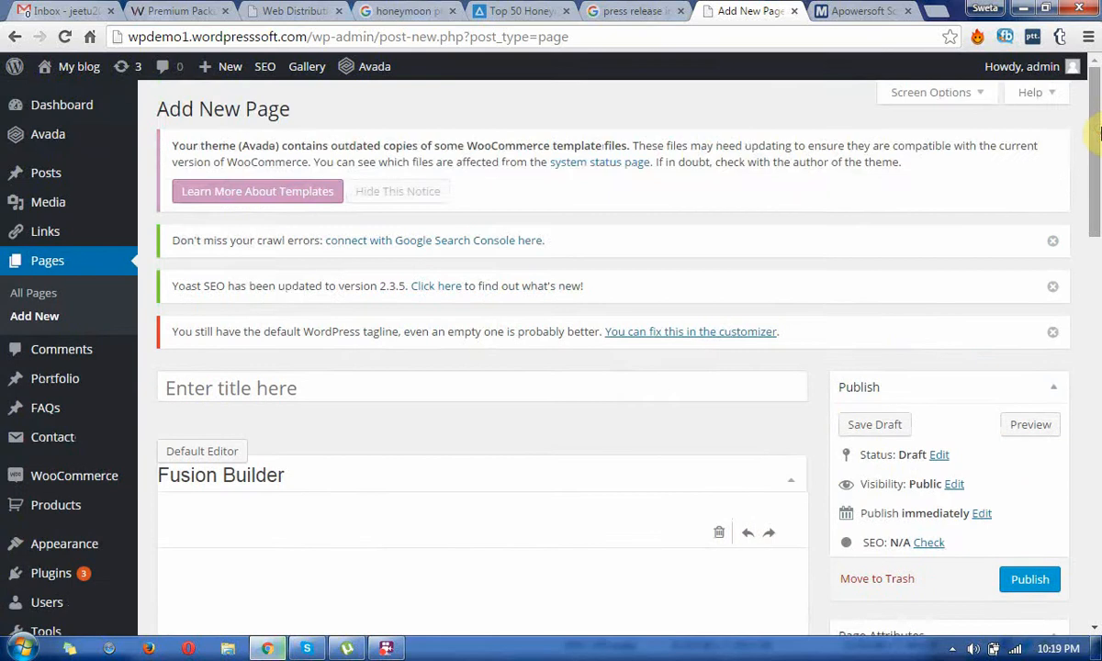
{"action": "scroll", "scroll_direction": "down", "scroll_amount": 3}
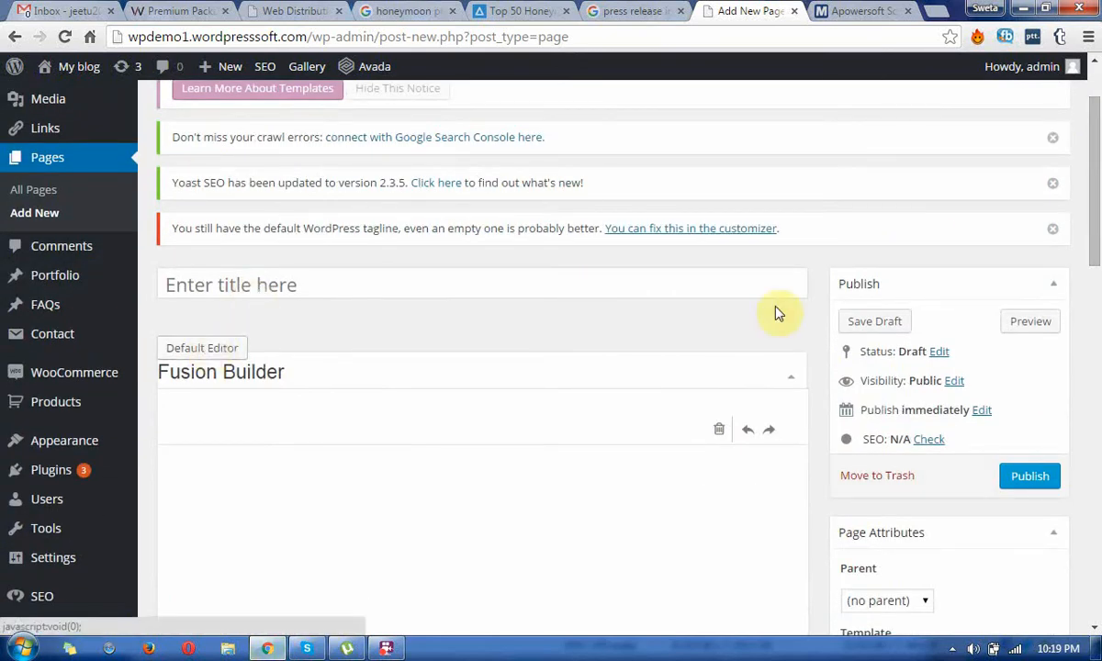
{"action": "scroll", "scroll_direction": "down", "scroll_amount": 3}
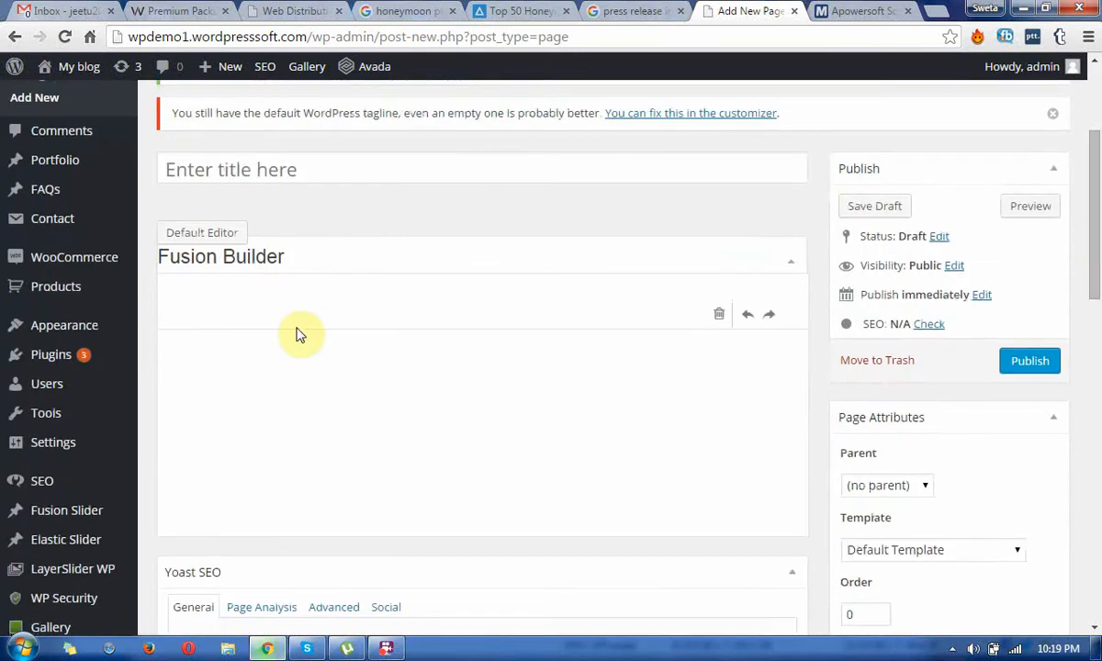
{"action": "scroll", "scroll_direction": "up", "scroll_amount": 3}
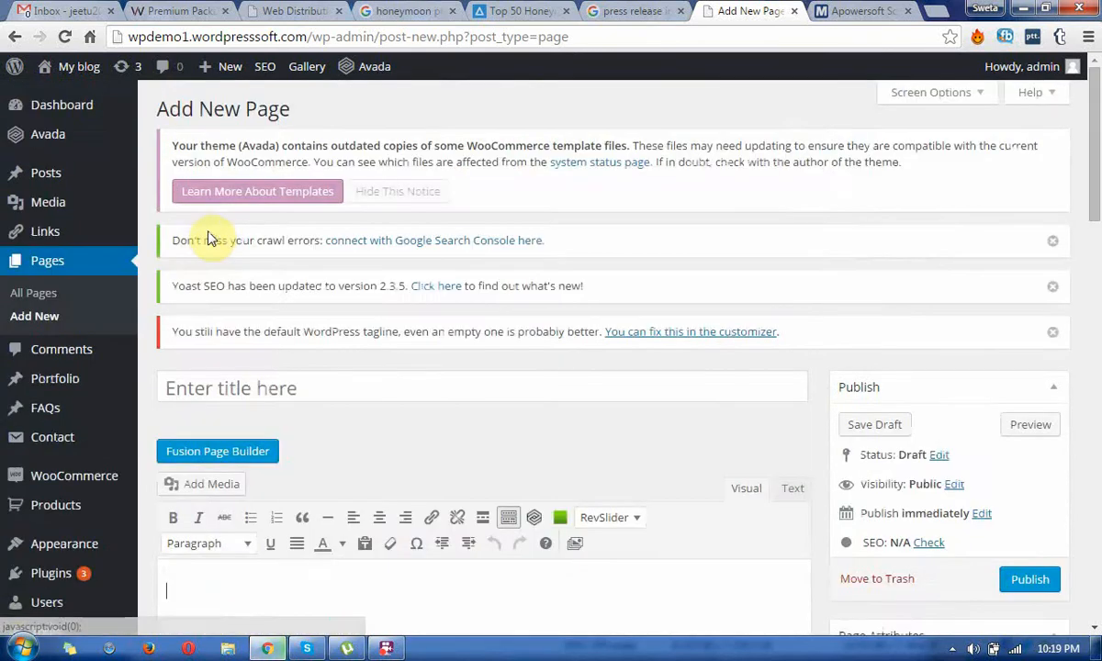
{"action": "left_click", "coordinate": [217, 451]}
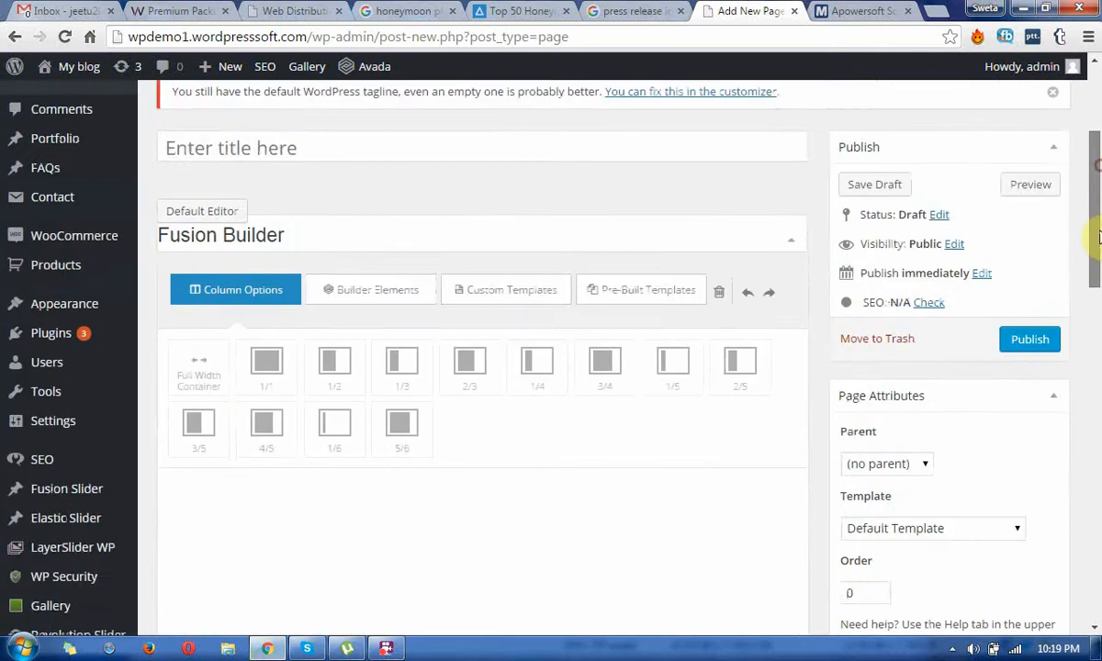
{"action": "scroll", "scroll_direction": "down", "scroll_amount": 3}
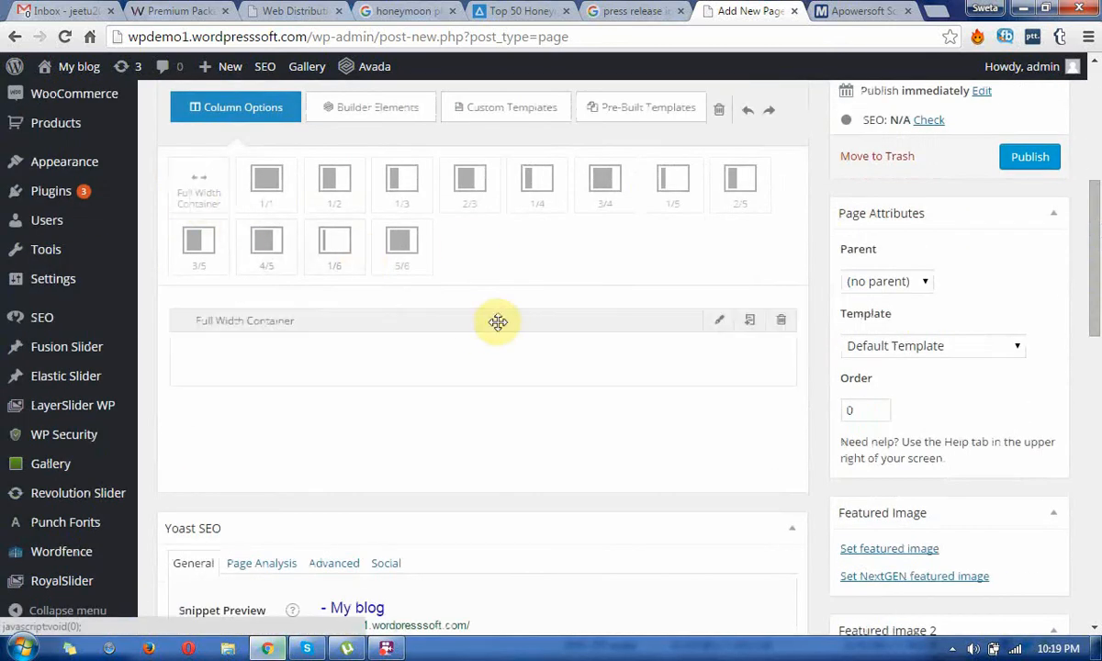
{"action": "mouse_move", "coordinate": [307, 380]}
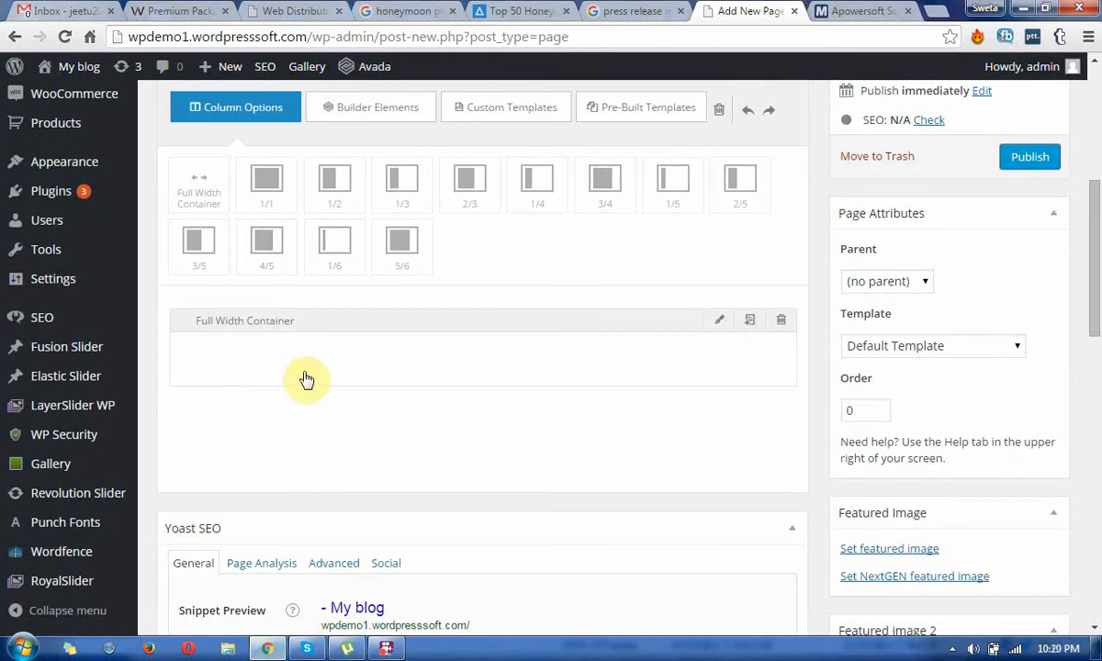
{"action": "mouse_move", "coordinate": [394, 117]}
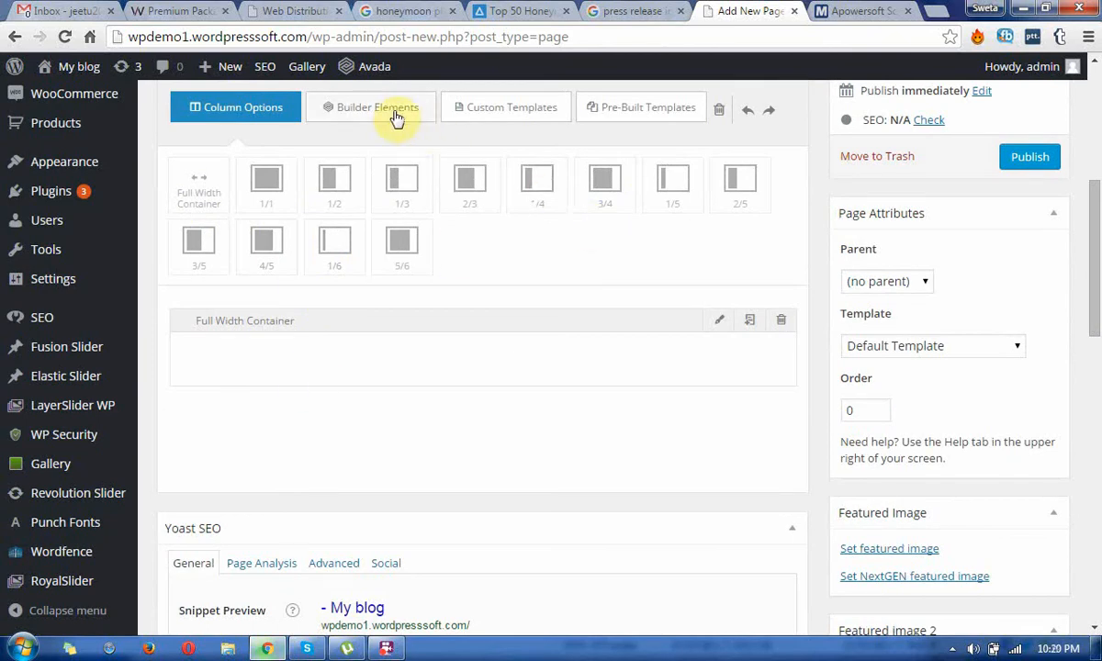
{"action": "left_click", "coordinate": [371, 107]}
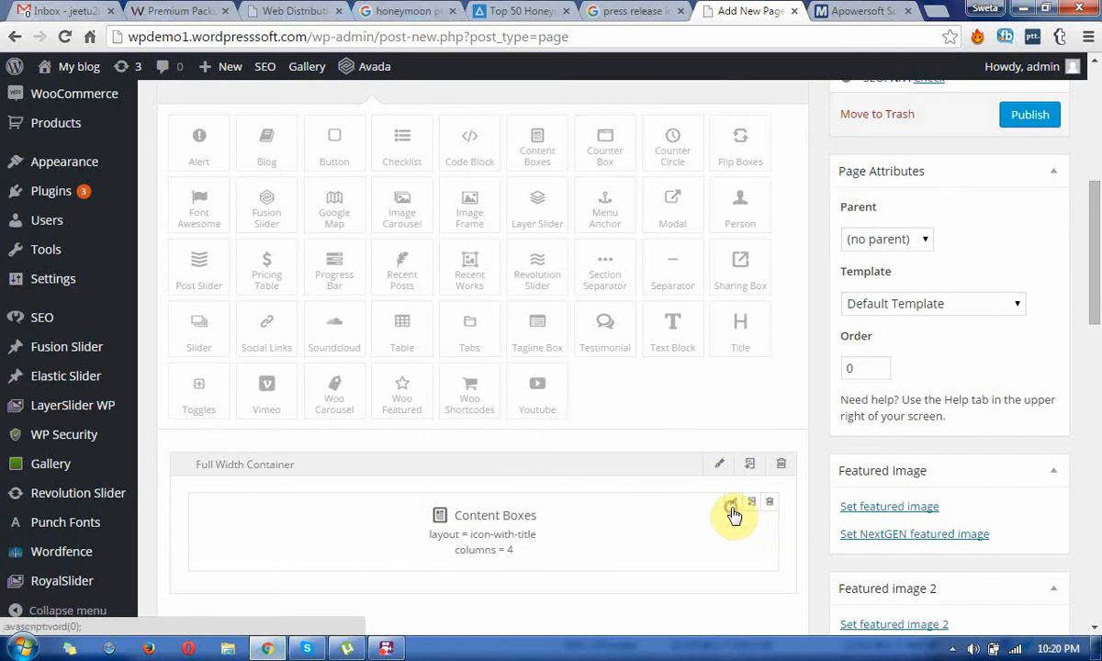
- Set the Content Boxes Number of Columns to 3 and scroll down to the box items
{"action": "left_click", "coordinate": [732, 503]}
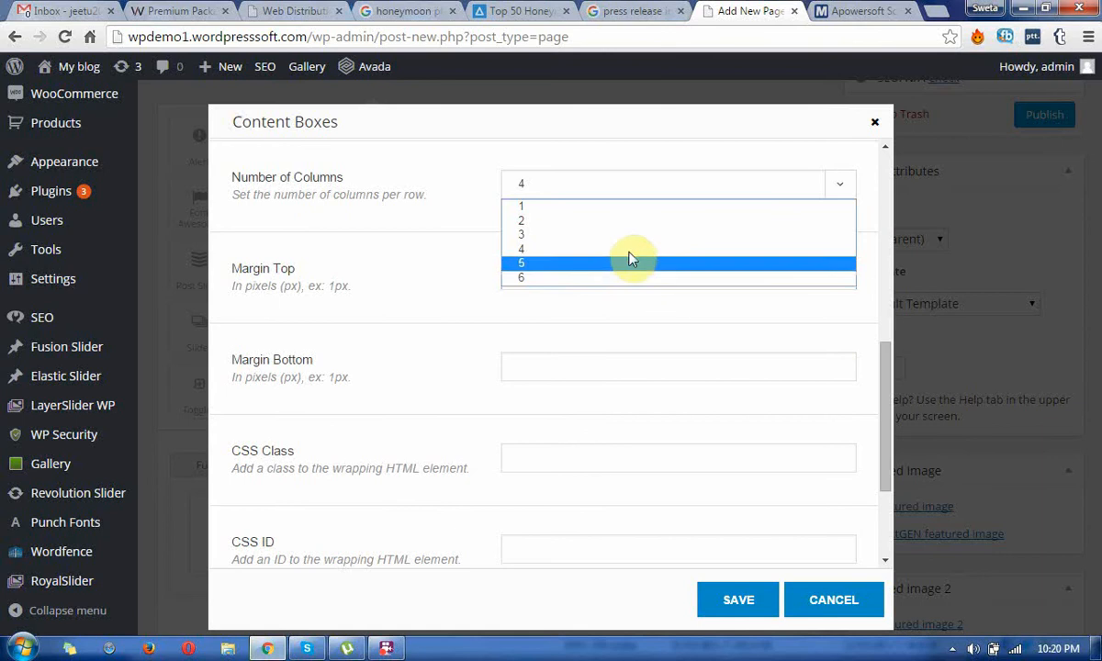
{"action": "left_click", "coordinate": [521, 234]}
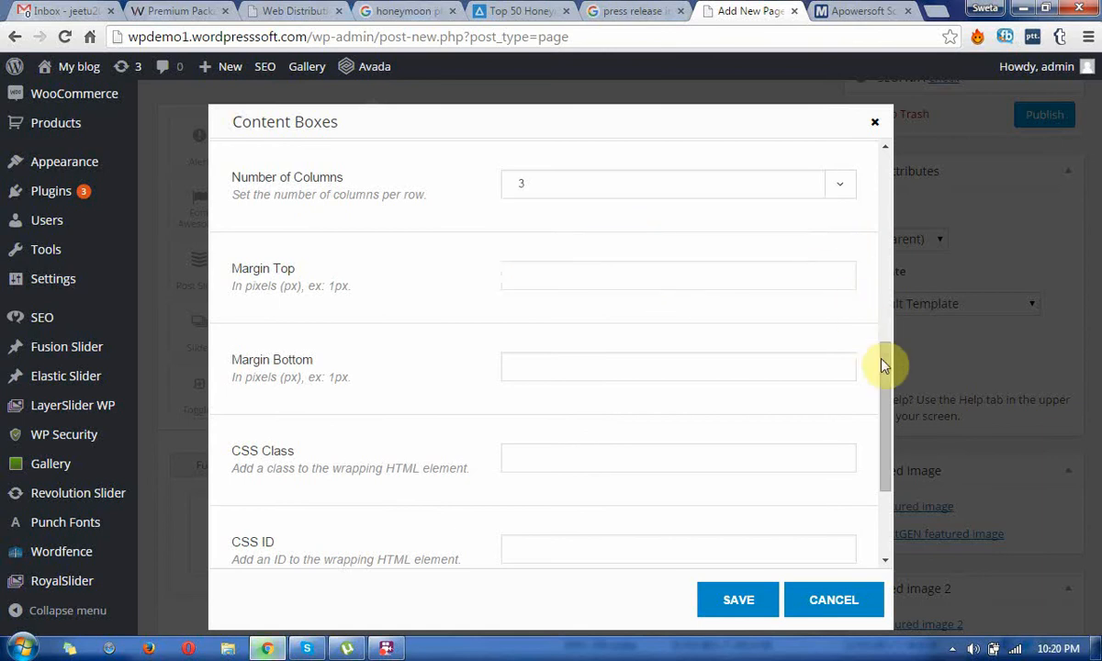
{"action": "scroll", "scroll_direction": "down", "scroll_amount": 3}
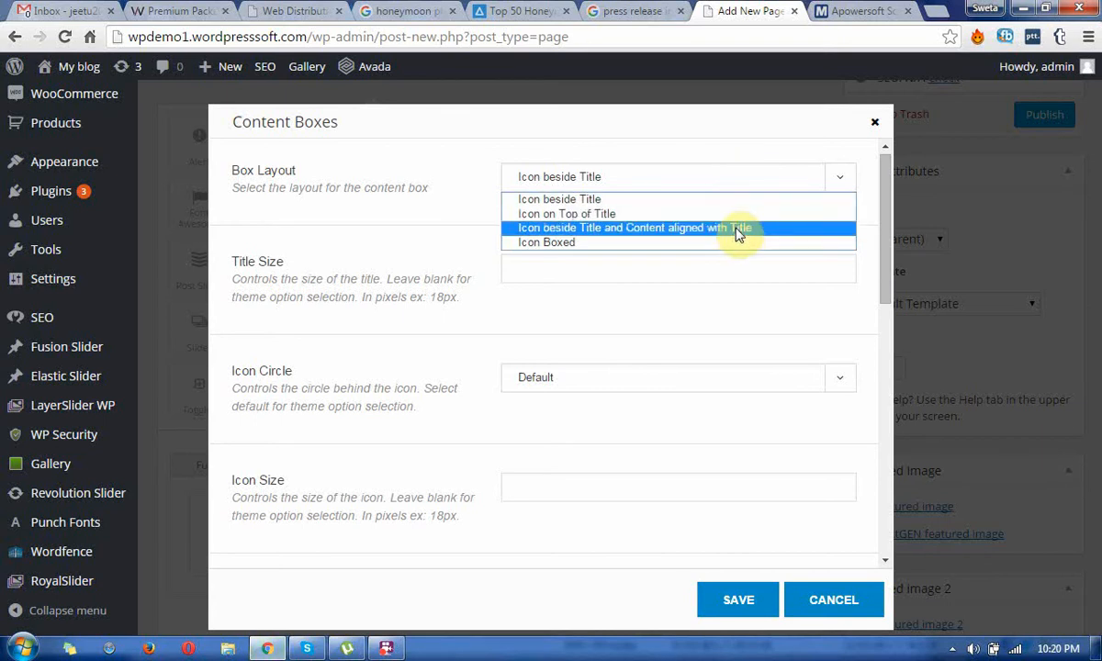
{"action": "mouse_move", "coordinate": [795, 243]}
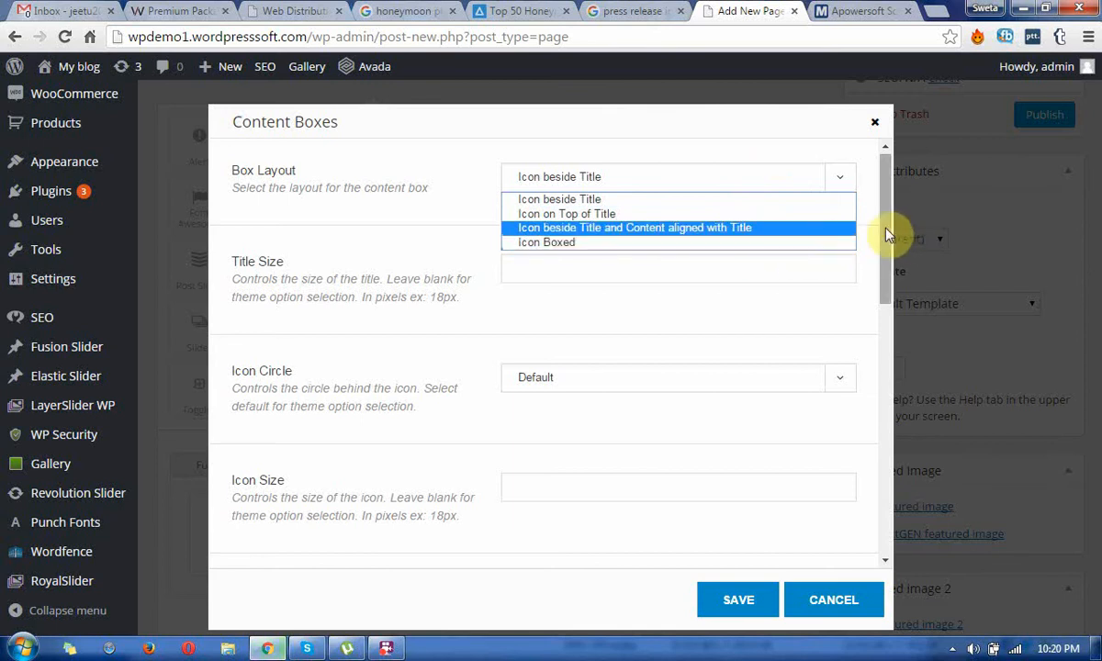
{"action": "scroll", "scroll_direction": "down", "scroll_amount": 3}
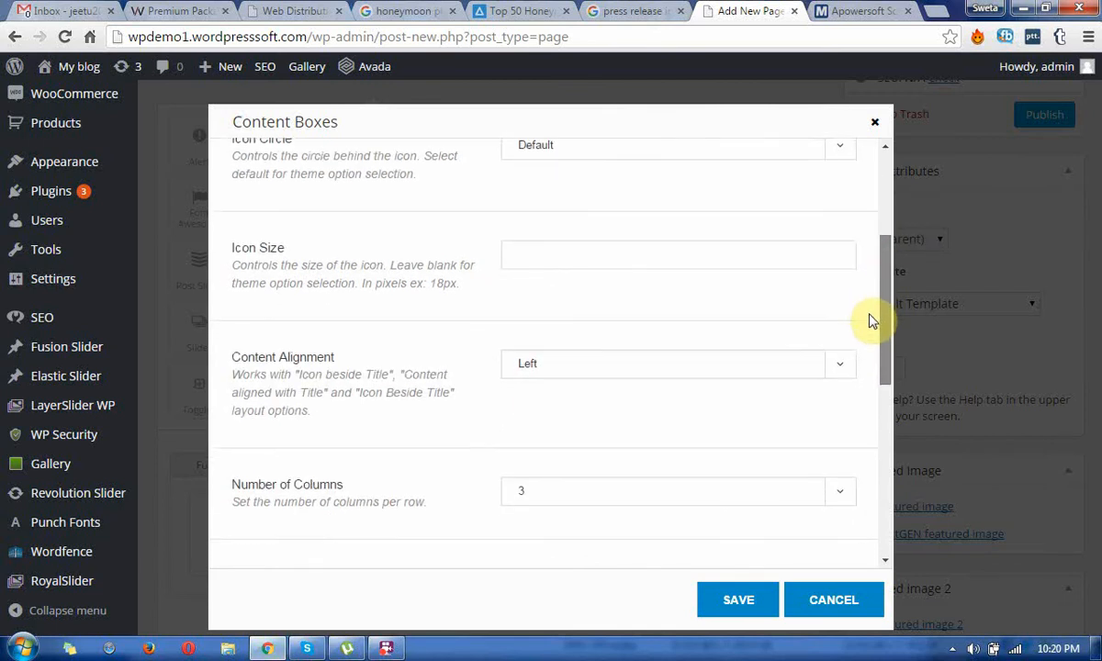
{"action": "scroll", "scroll_direction": "down", "scroll_amount": 3}
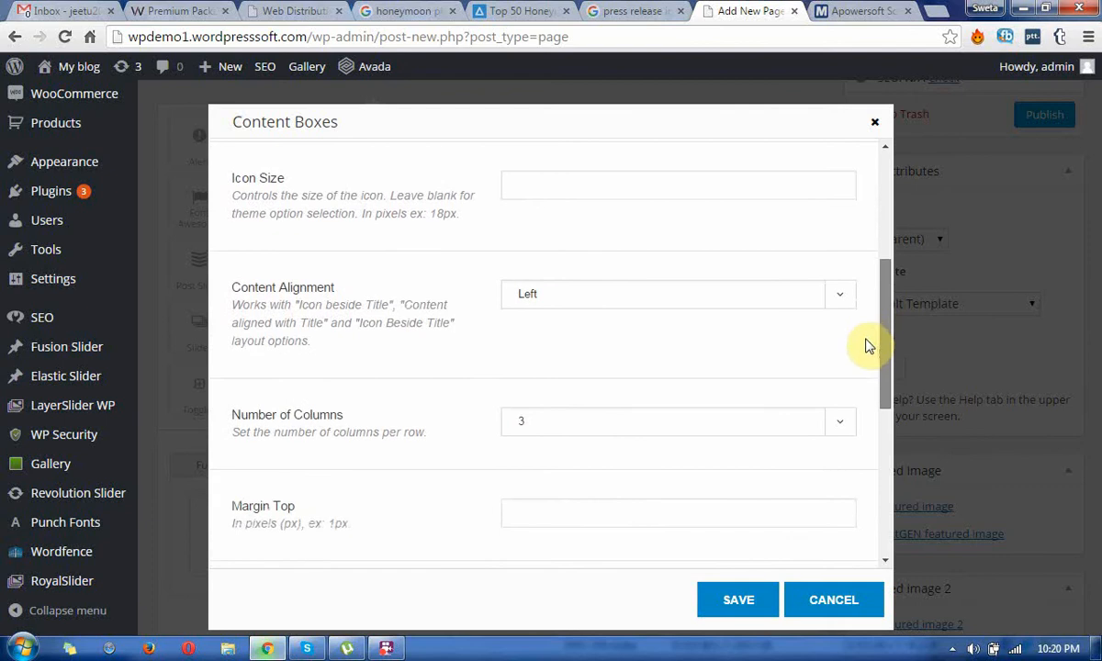
{"action": "scroll", "scroll_direction": "down", "scroll_amount": 3}
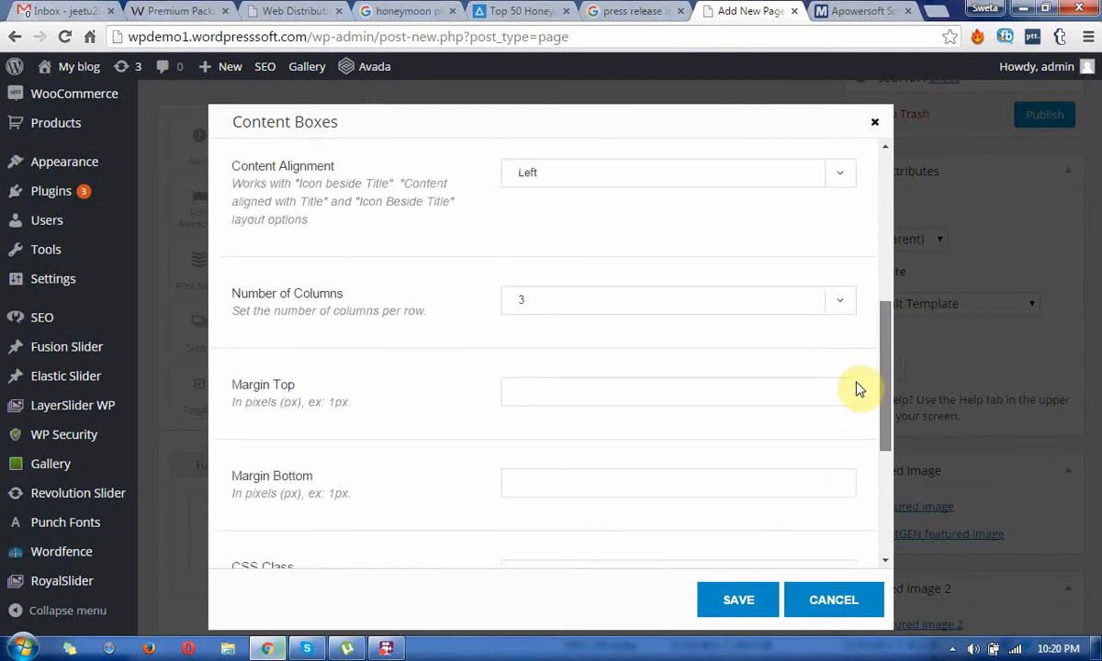
{"action": "scroll", "scroll_direction": "down", "scroll_amount": 3}
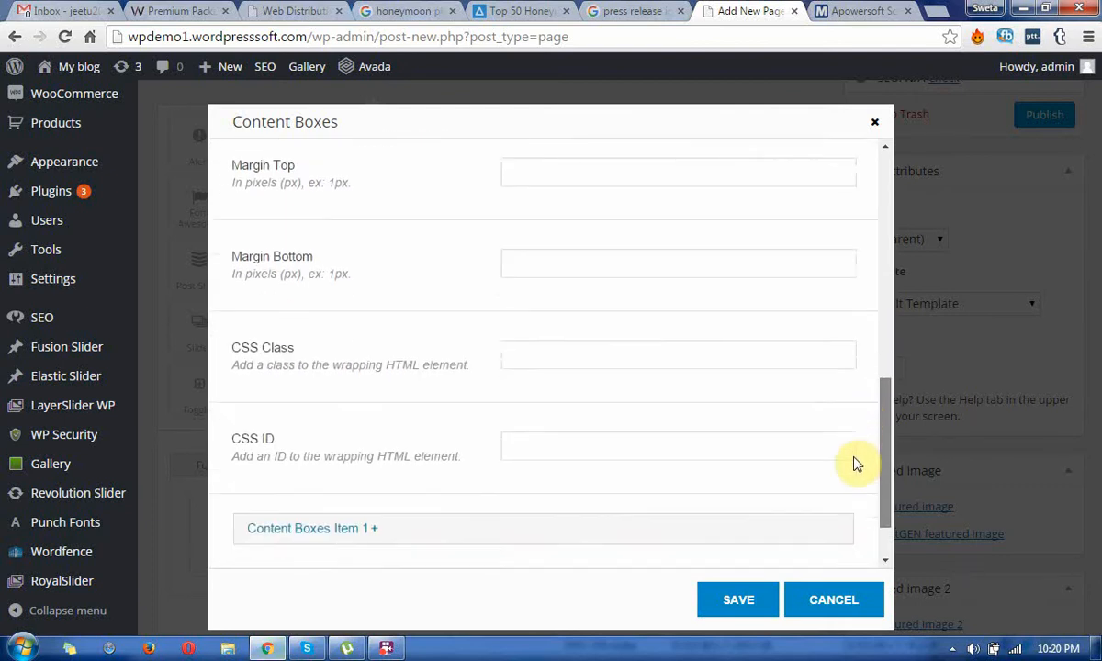
{"action": "scroll", "scroll_direction": "down", "scroll_amount": 3}
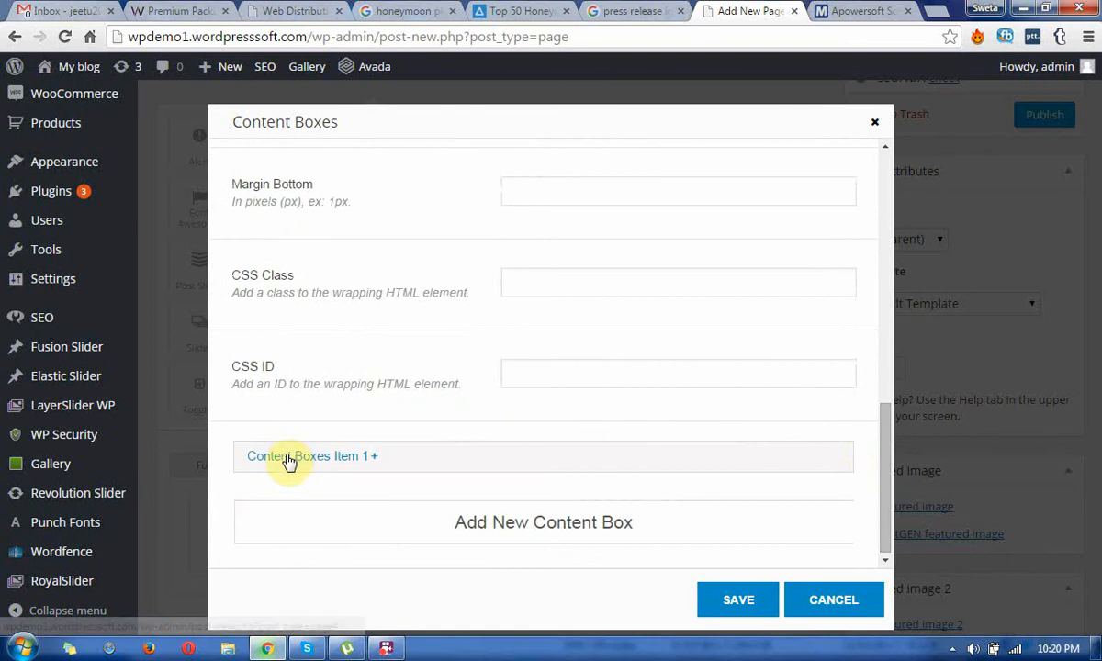
- Add a content box item and give Item 1 the title 'about us' and content 'demo'
{"action": "left_click", "coordinate": [543, 521]}
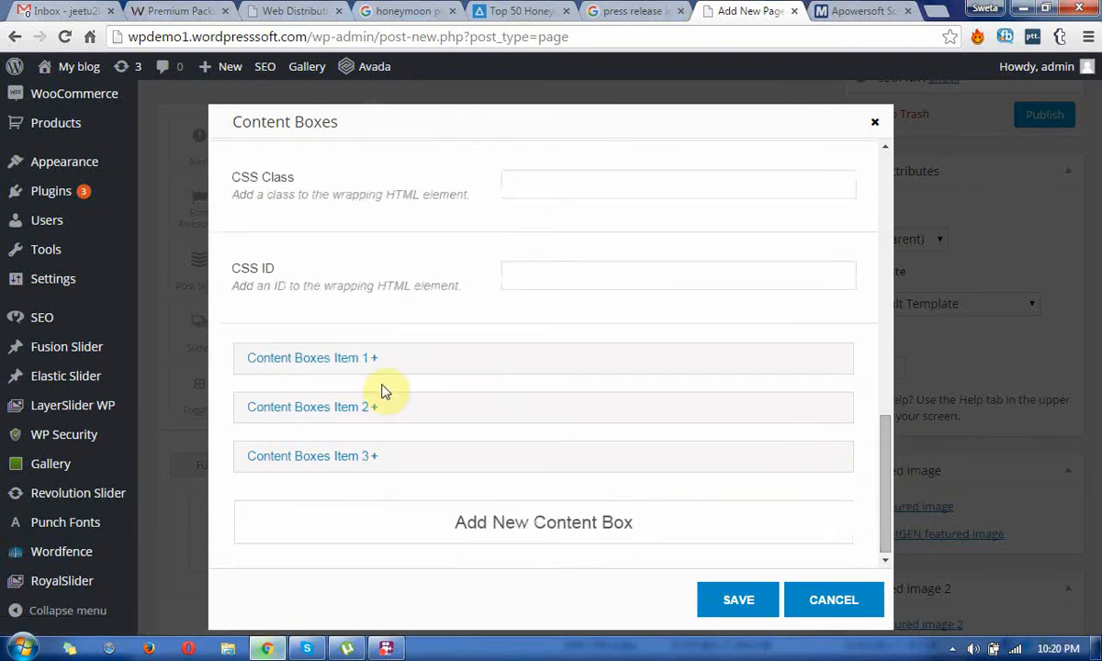
{"action": "left_click", "coordinate": [312, 357]}
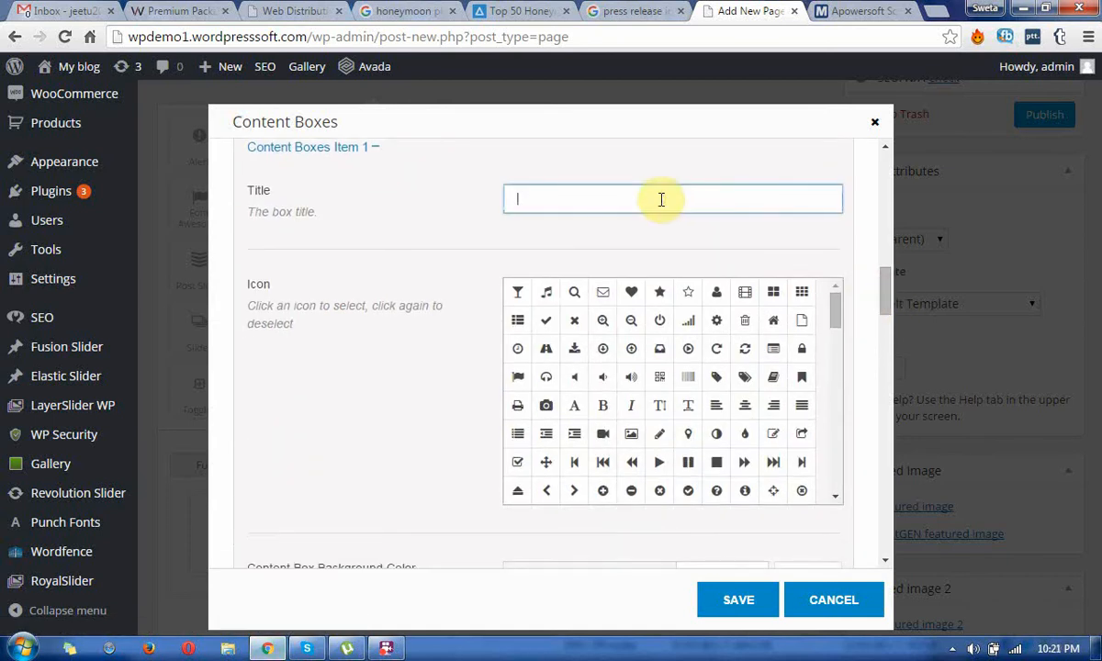
{"action": "type", "text": "about us"}
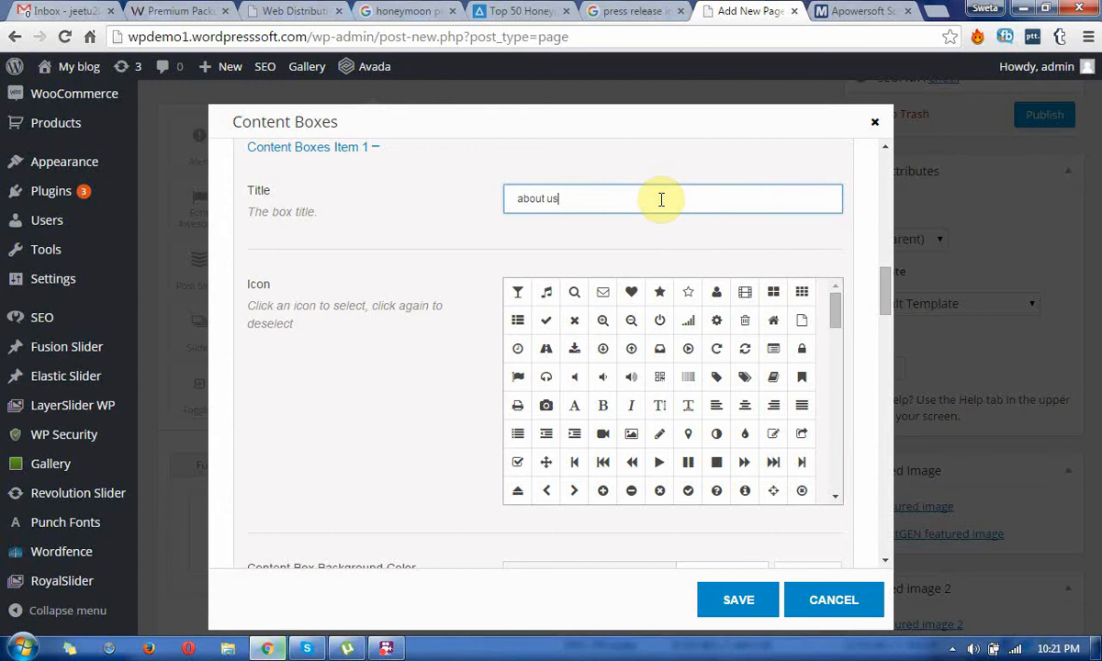
{"action": "scroll", "scroll_direction": "down", "scroll_amount": 3}
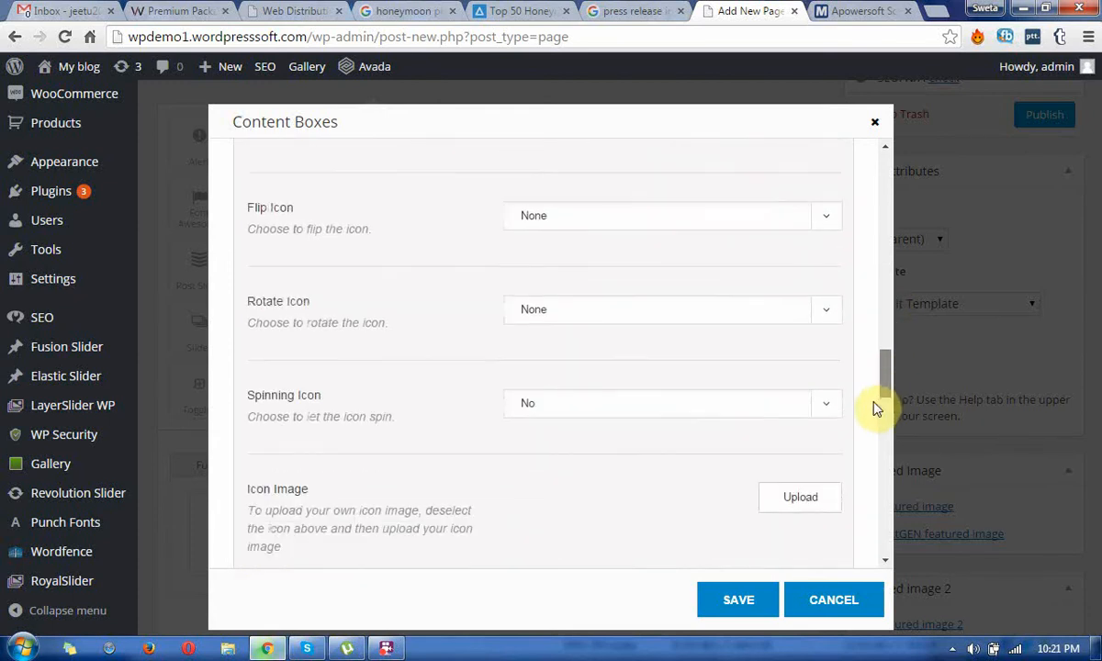
{"action": "scroll", "scroll_direction": "down", "scroll_amount": 3}
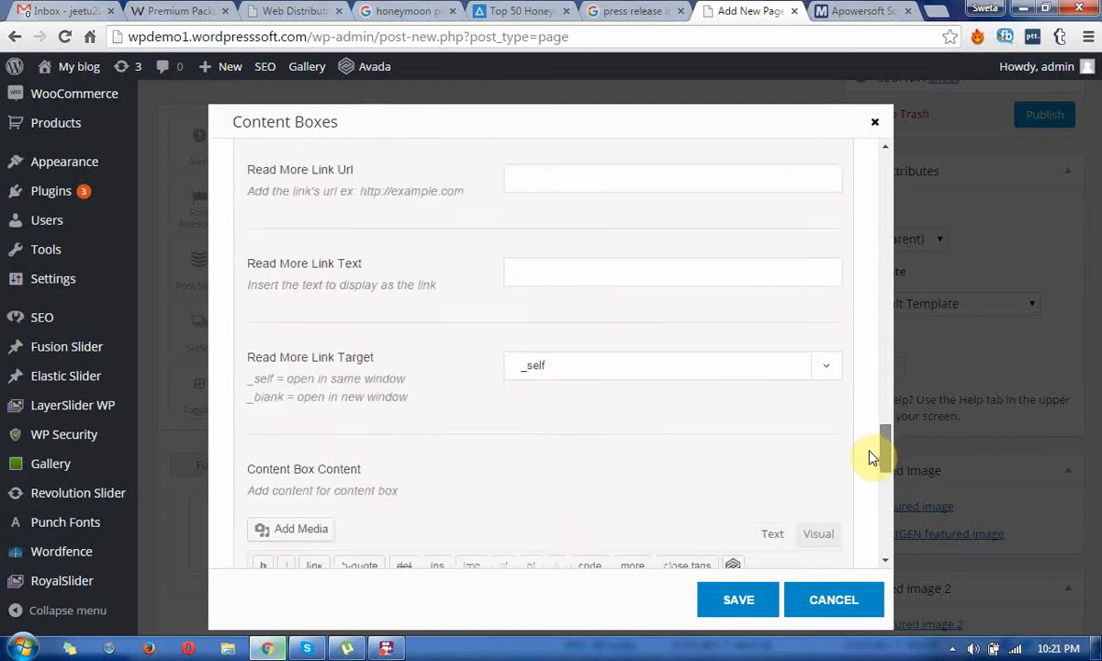
{"action": "scroll", "scroll_direction": "down", "scroll_amount": 3}
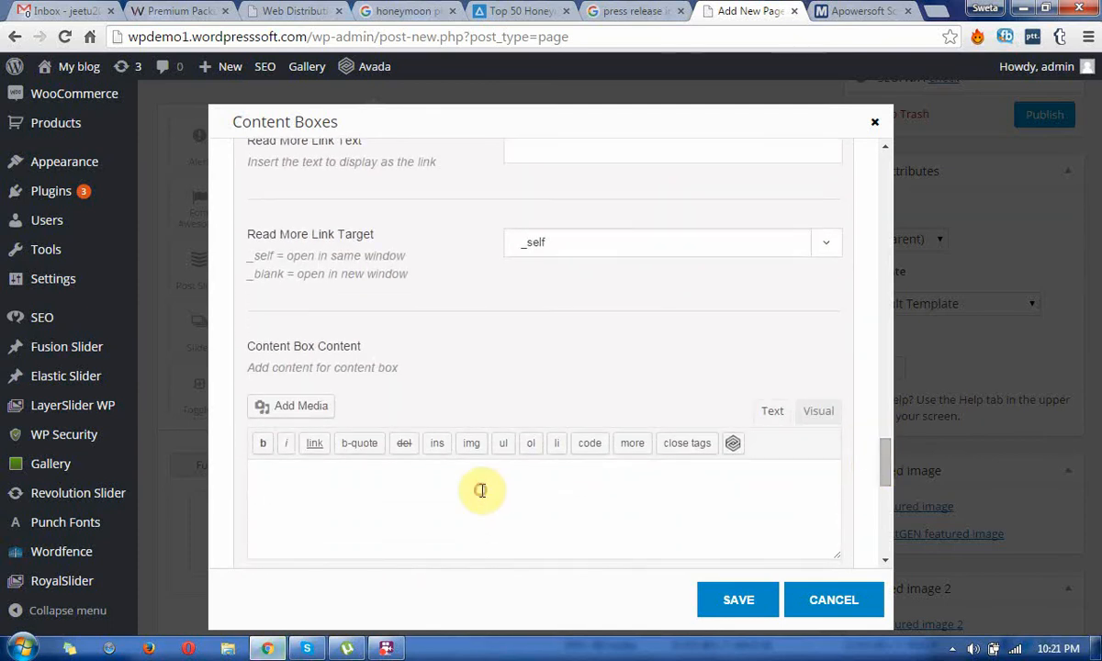
{"action": "type", "text": "demo"}
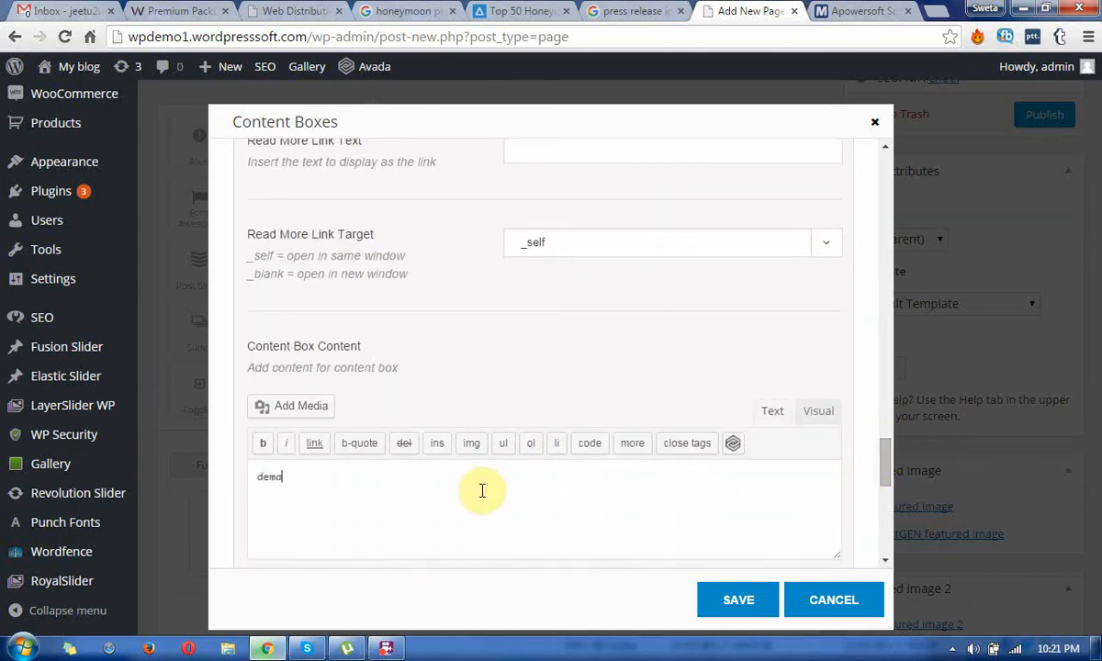
{"action": "type", "text": "te"}
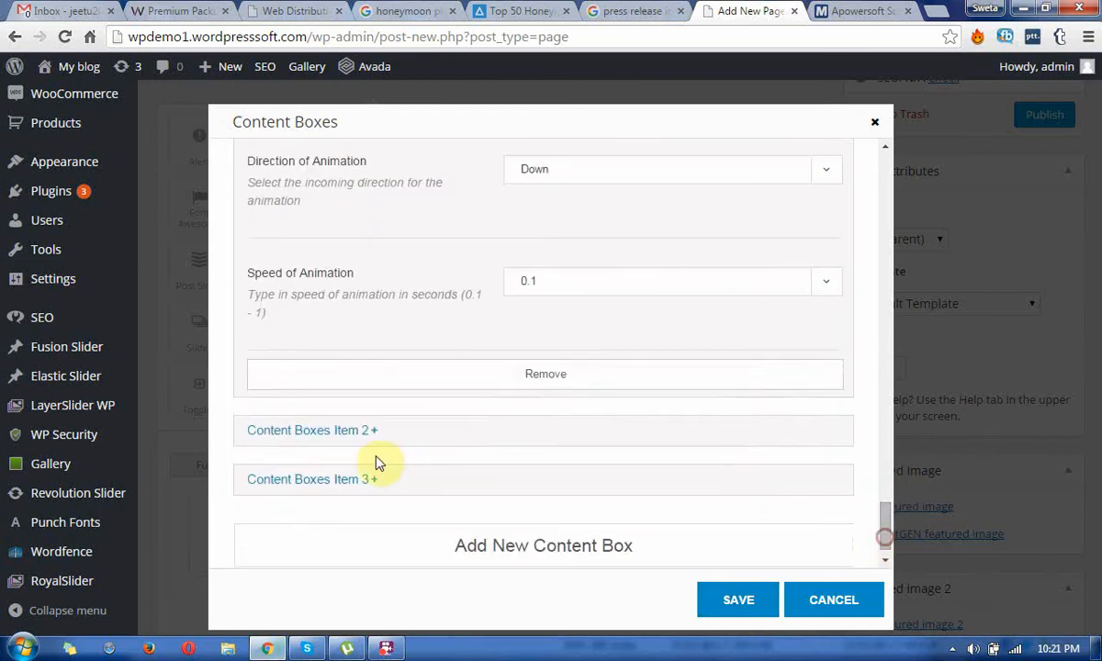
- Title Content Boxes Item 2 'Service' and confirm its demo text content
{"action": "left_click", "coordinate": [312, 430]}
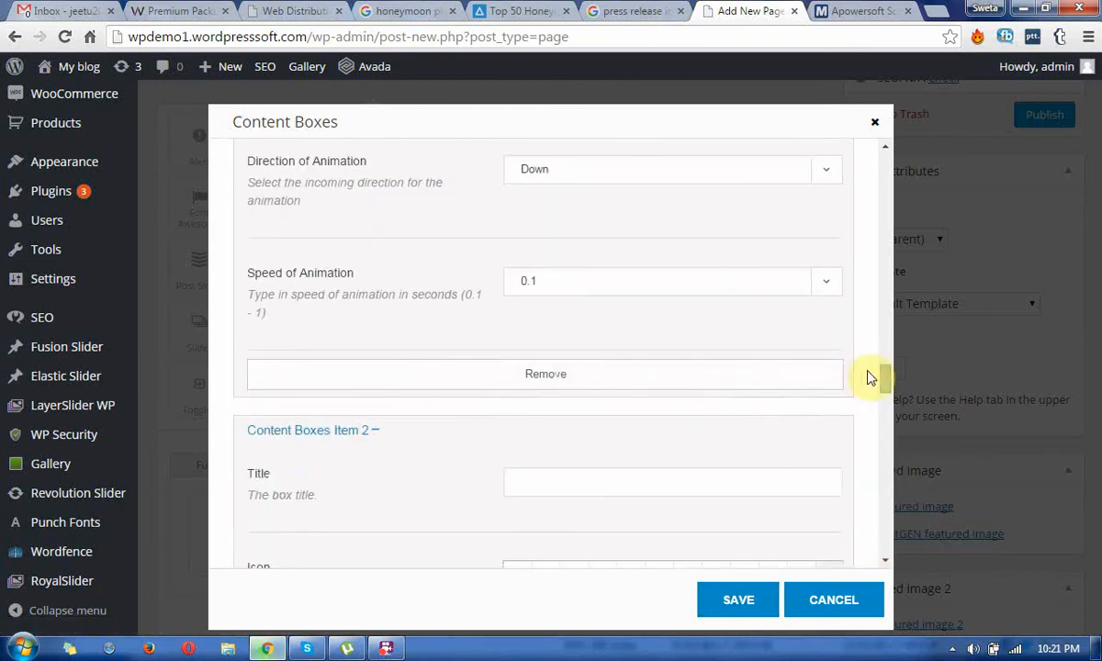
{"action": "scroll", "scroll_direction": "down", "scroll_amount": 3}
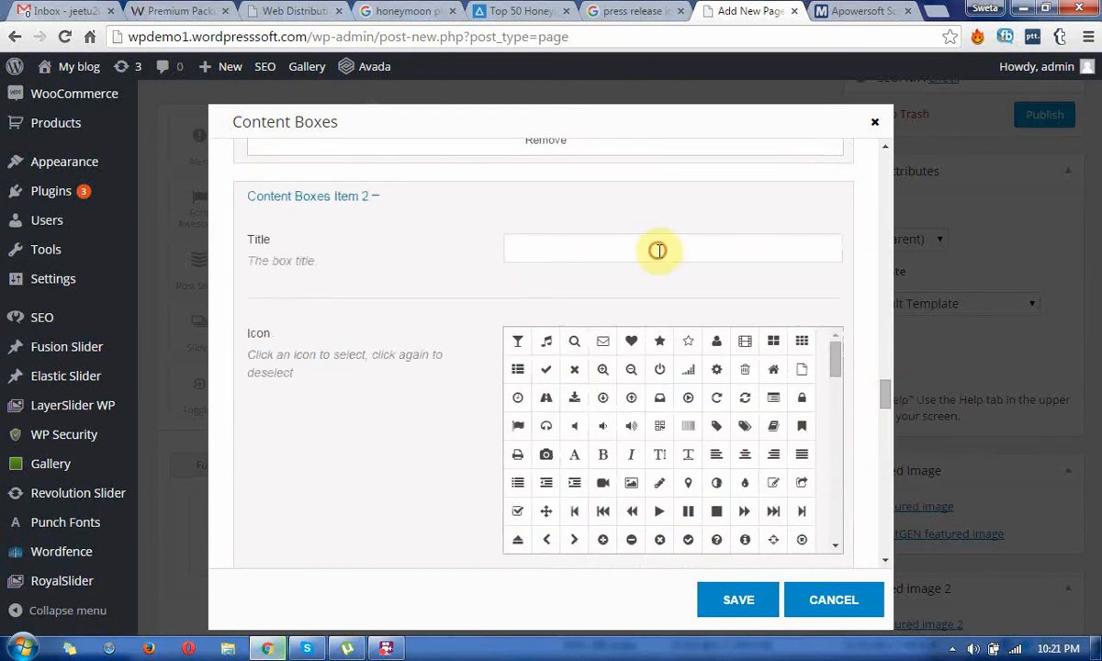
{"action": "type", "text": "Sr"}
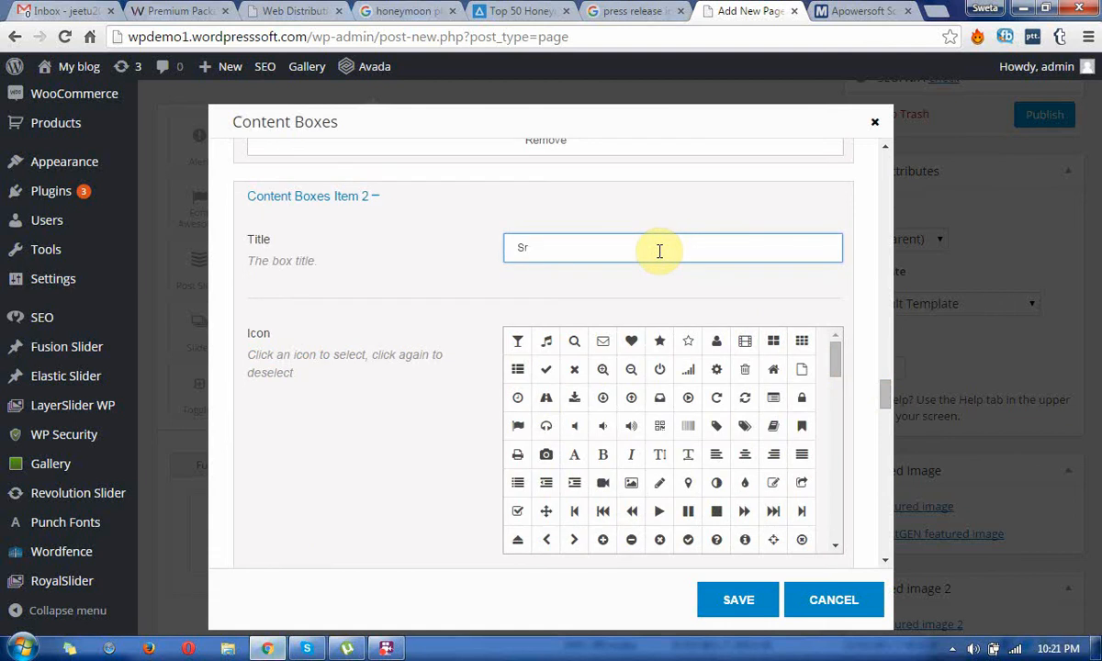
{"action": "type", "text": "ervice"}
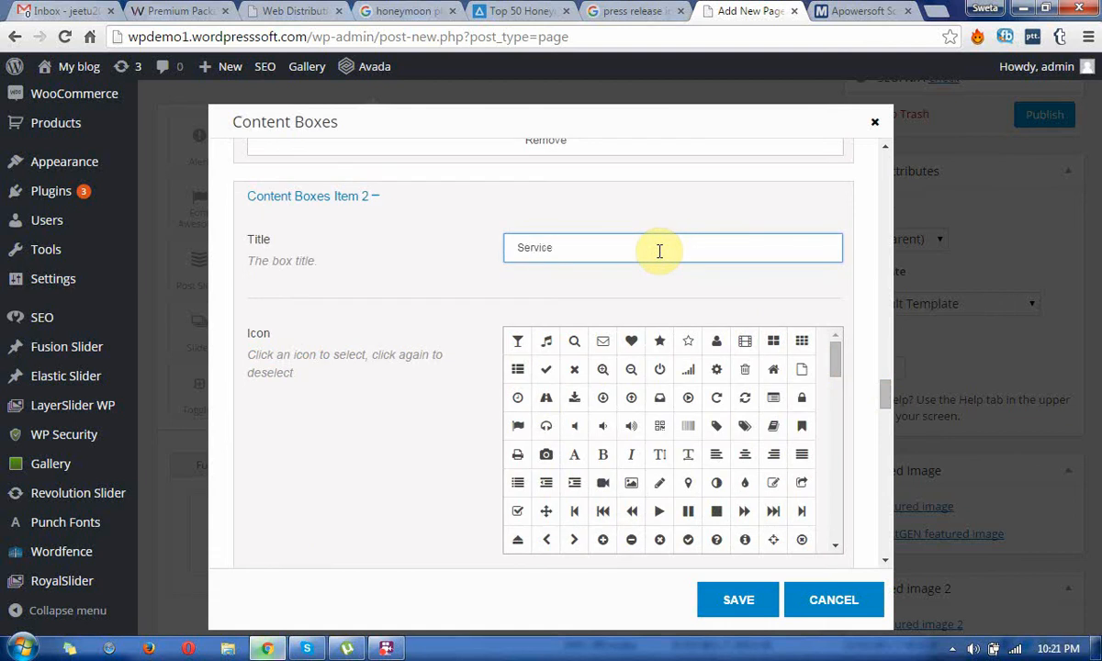
{"action": "scroll", "scroll_direction": "down", "scroll_amount": 3}
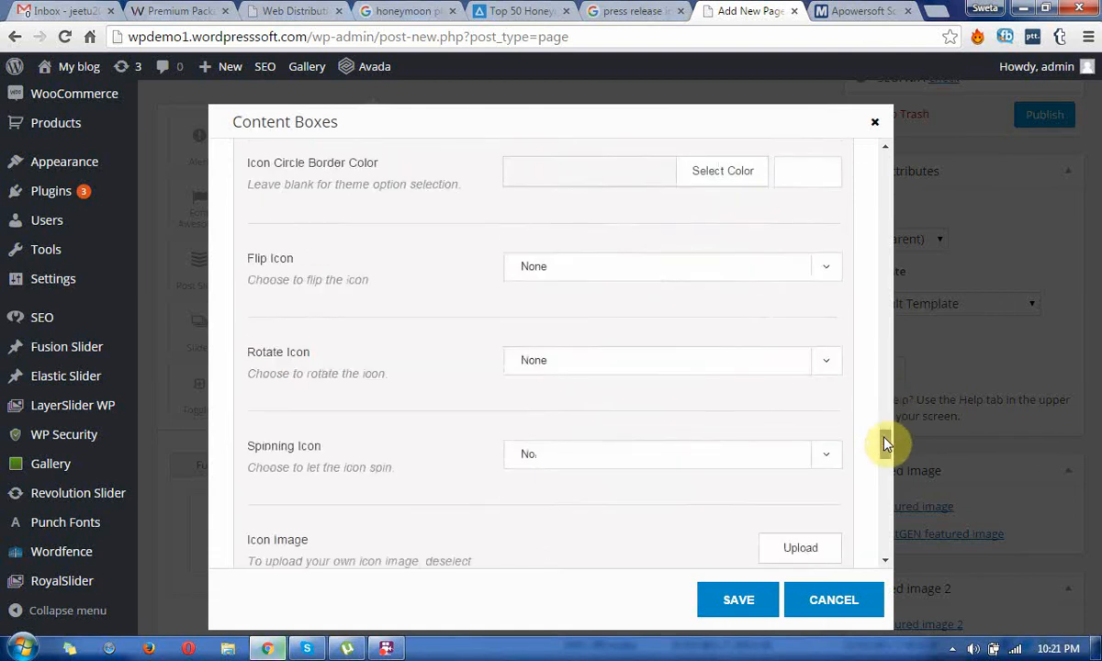
{"action": "scroll", "scroll_direction": "down", "scroll_amount": 3}
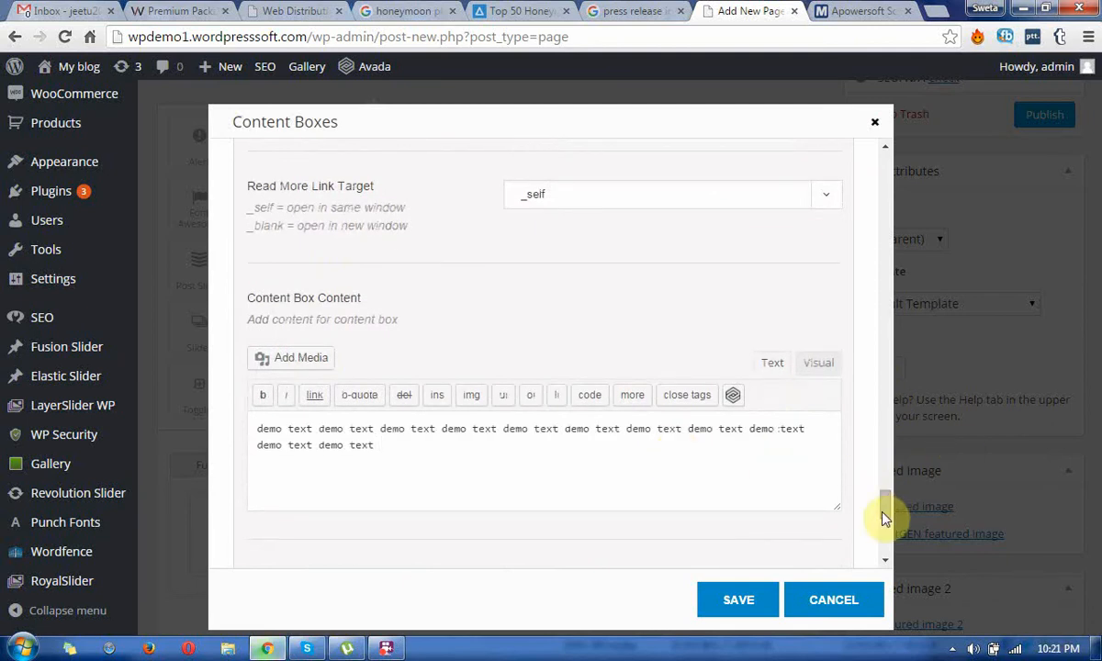
{"action": "scroll", "scroll_direction": "down", "scroll_amount": 3}
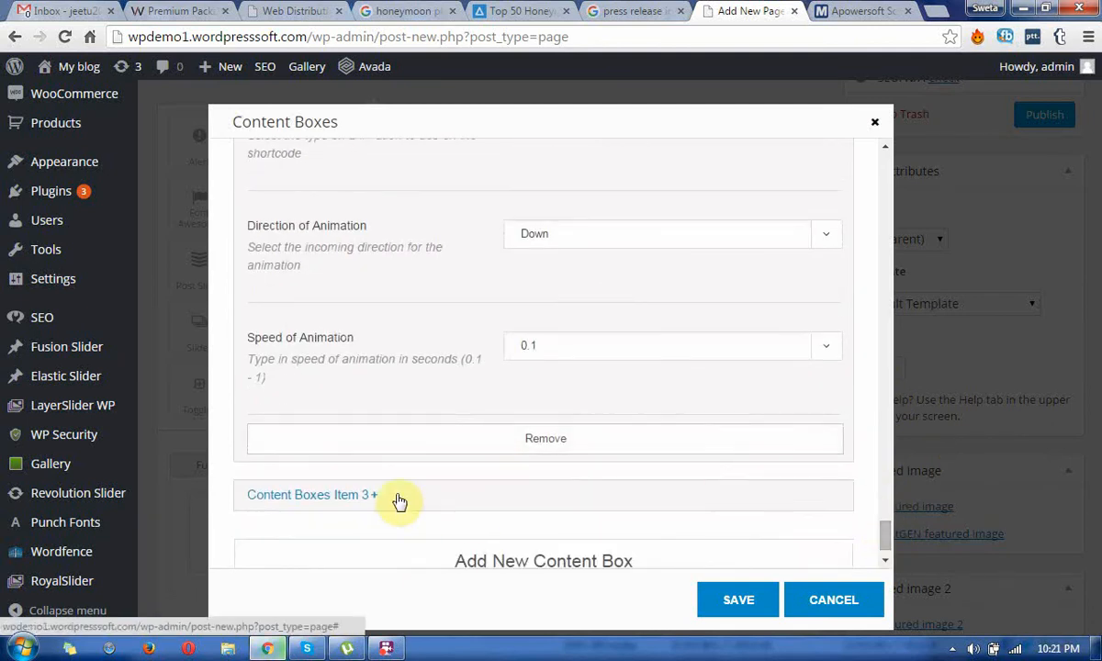
- Title Content Boxes Item 3 'Profile' with content 'demo text demo text'
{"action": "left_click", "coordinate": [309, 494]}
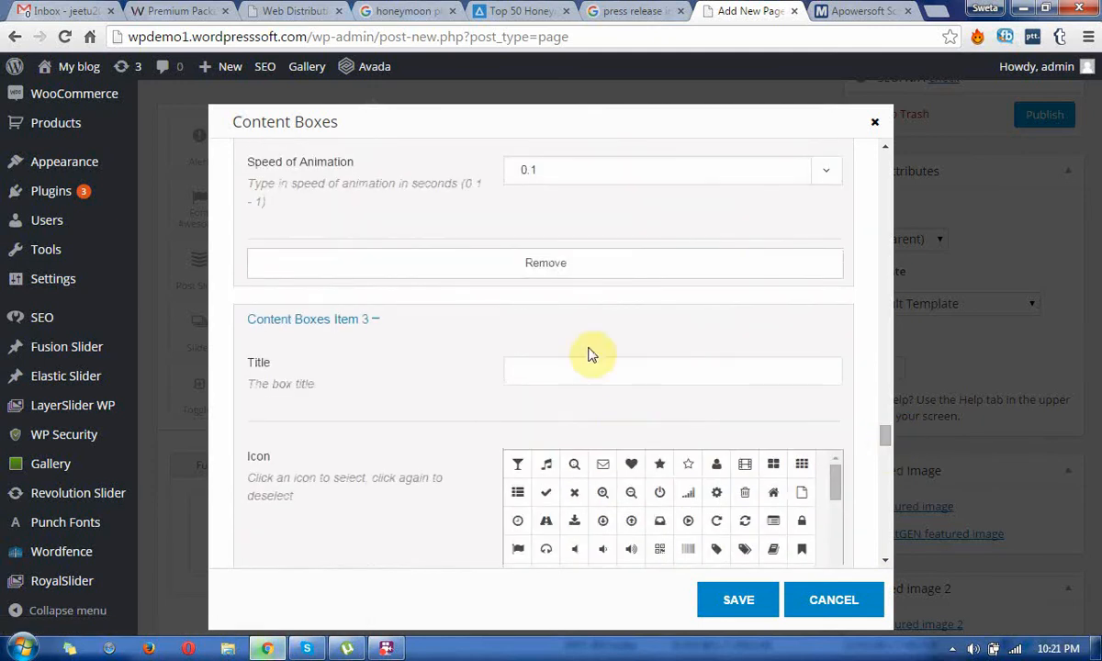
{"action": "left_click", "coordinate": [671, 370]}
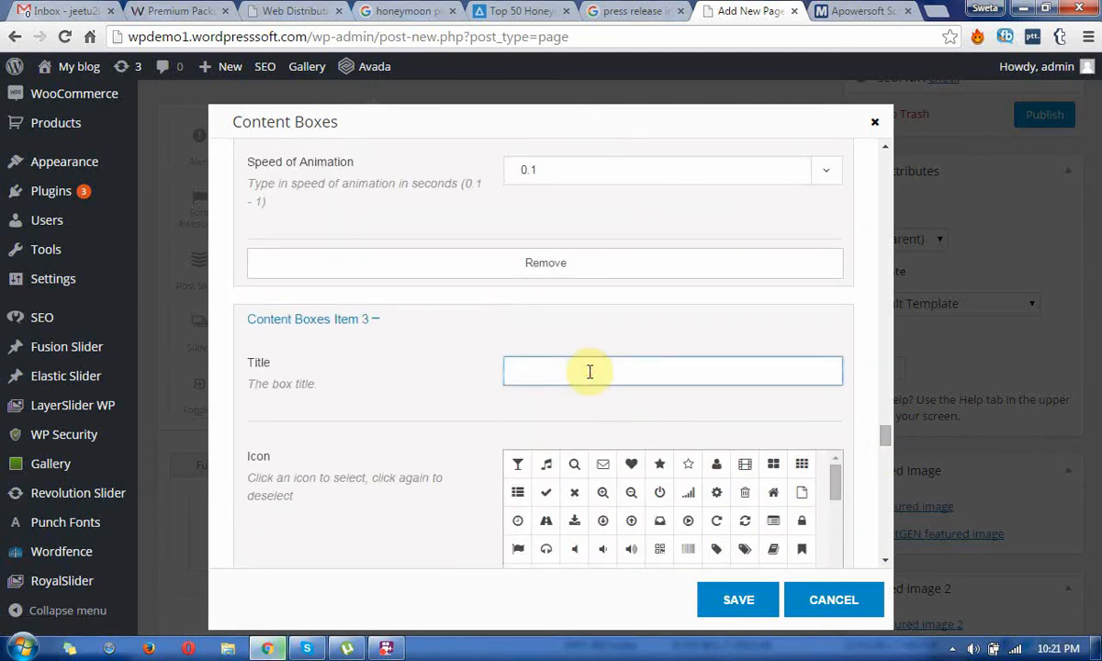
{"action": "type", "text": "Pro"}
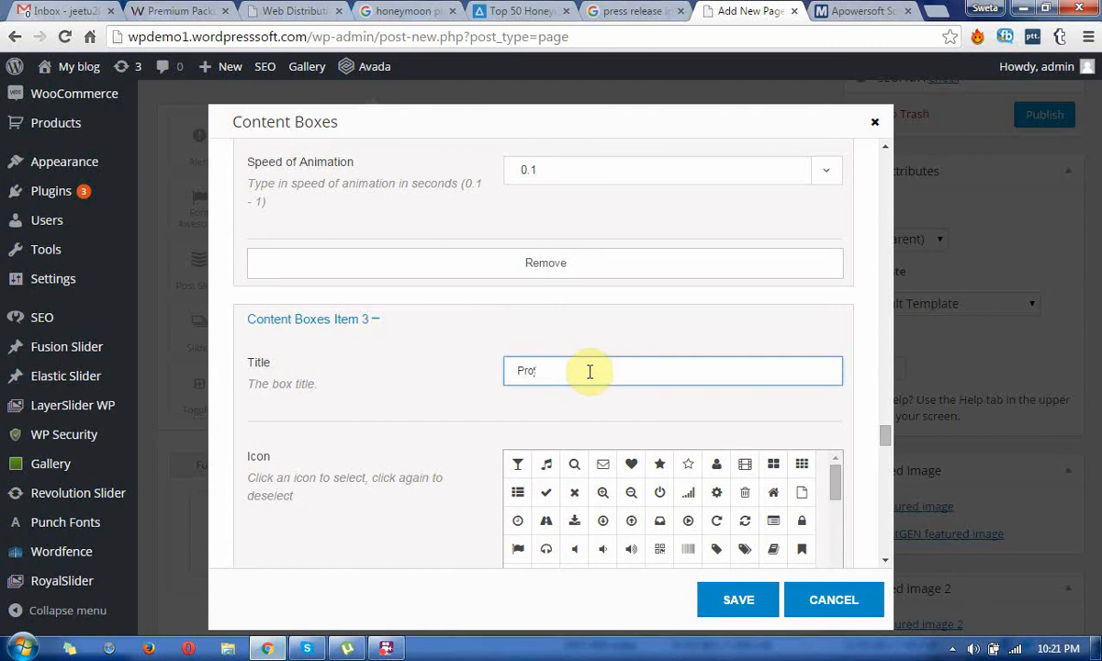
{"action": "type", "text": "file"}
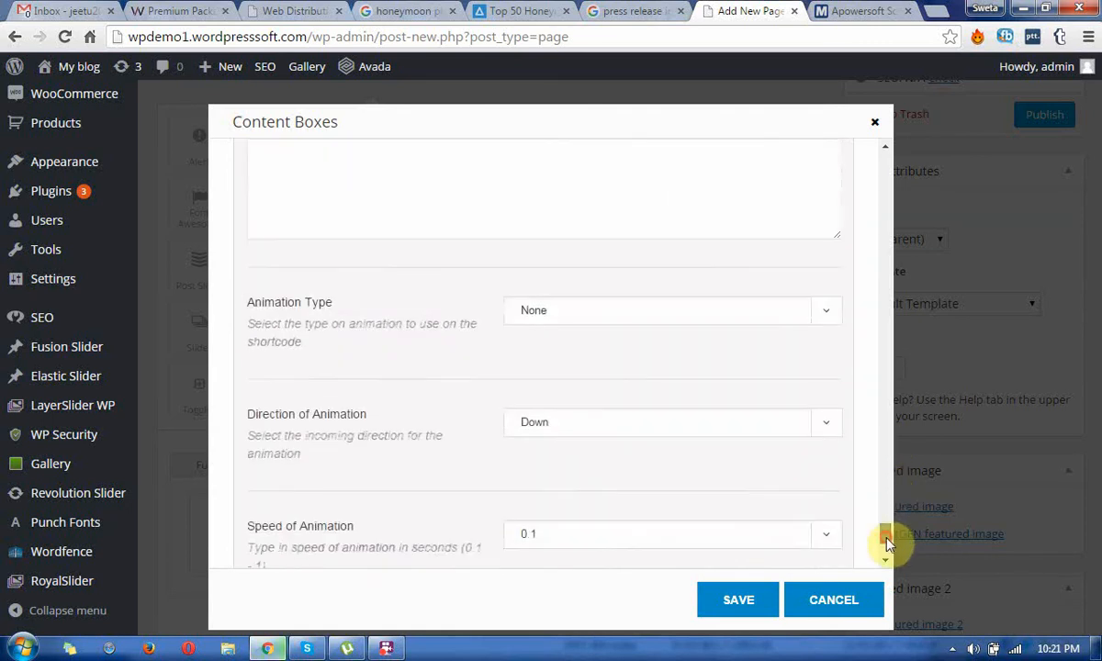
{"action": "type", "text": "demo text demo text"}
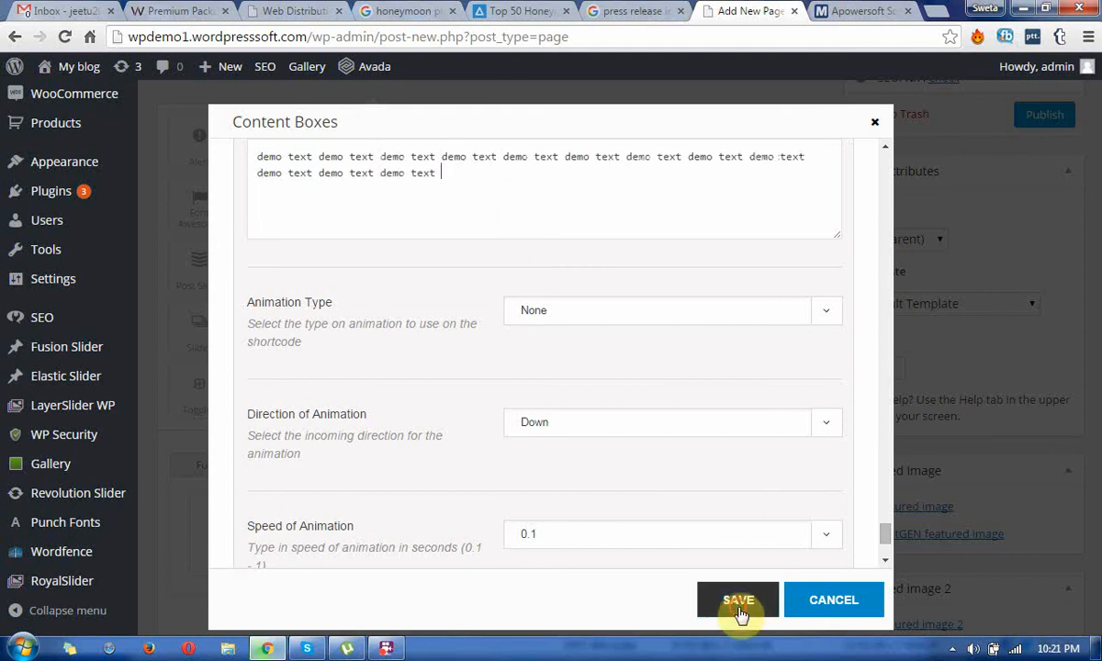
- Save the Content Boxes, preview the page in a new tab, then return to the editor
{"action": "left_click", "coordinate": [737, 599]}
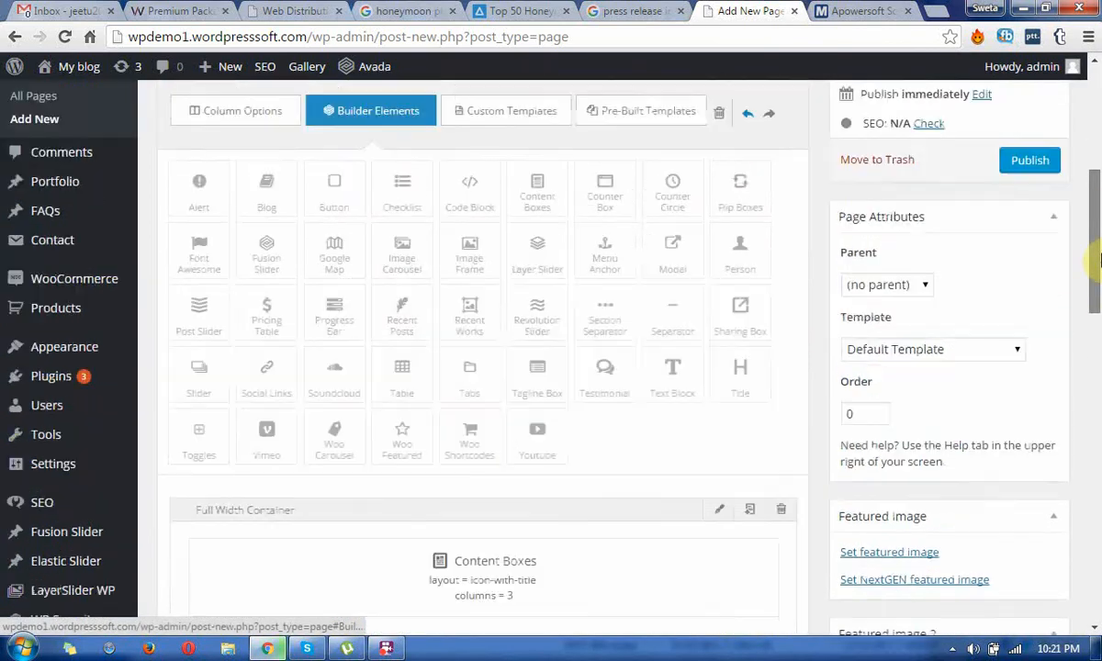
{"action": "scroll", "scroll_direction": "up", "scroll_amount": 3}
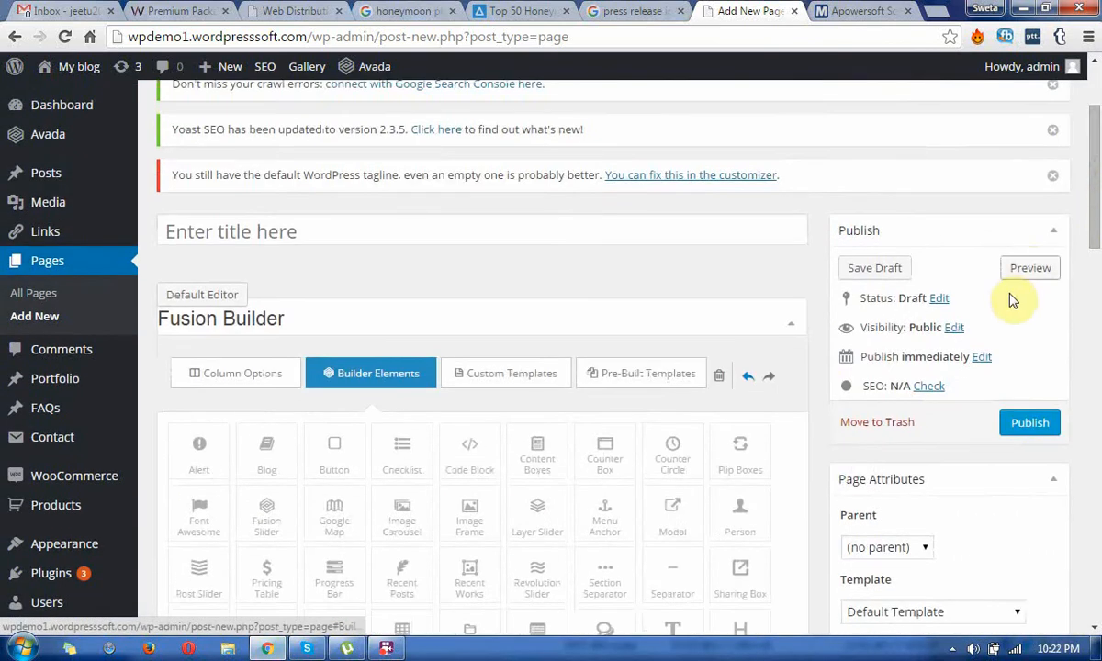
{"action": "left_click", "coordinate": [1028, 267]}
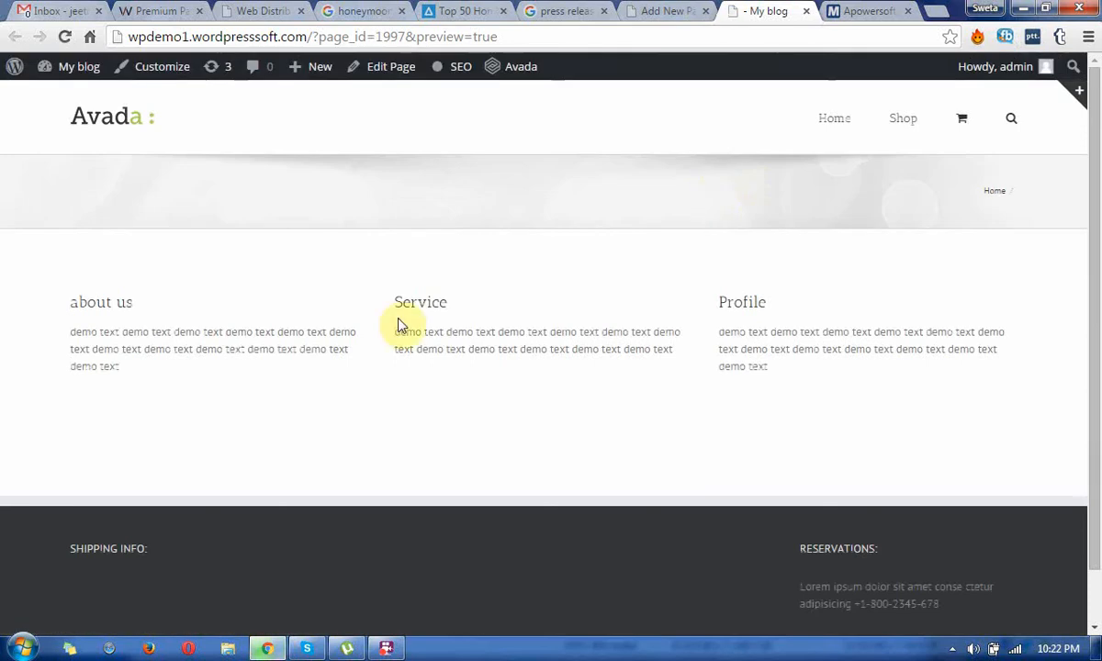
{"action": "mouse_move", "coordinate": [886, 372]}
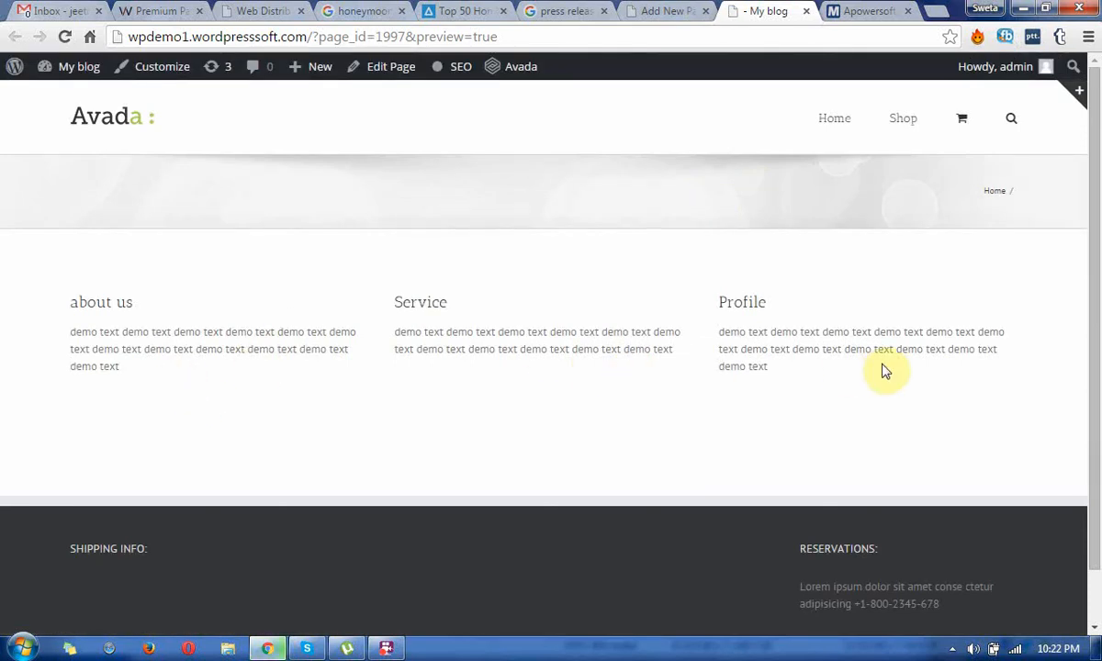
{"action": "mouse_move", "coordinate": [1092, 284]}
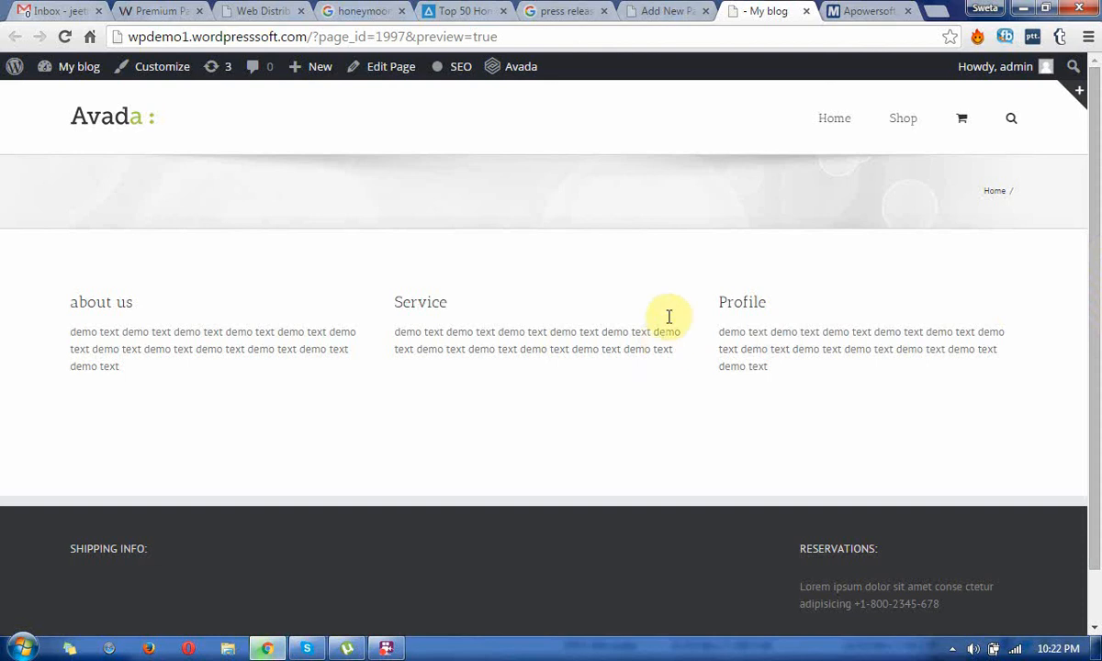
{"action": "left_click", "coordinate": [666, 11]}
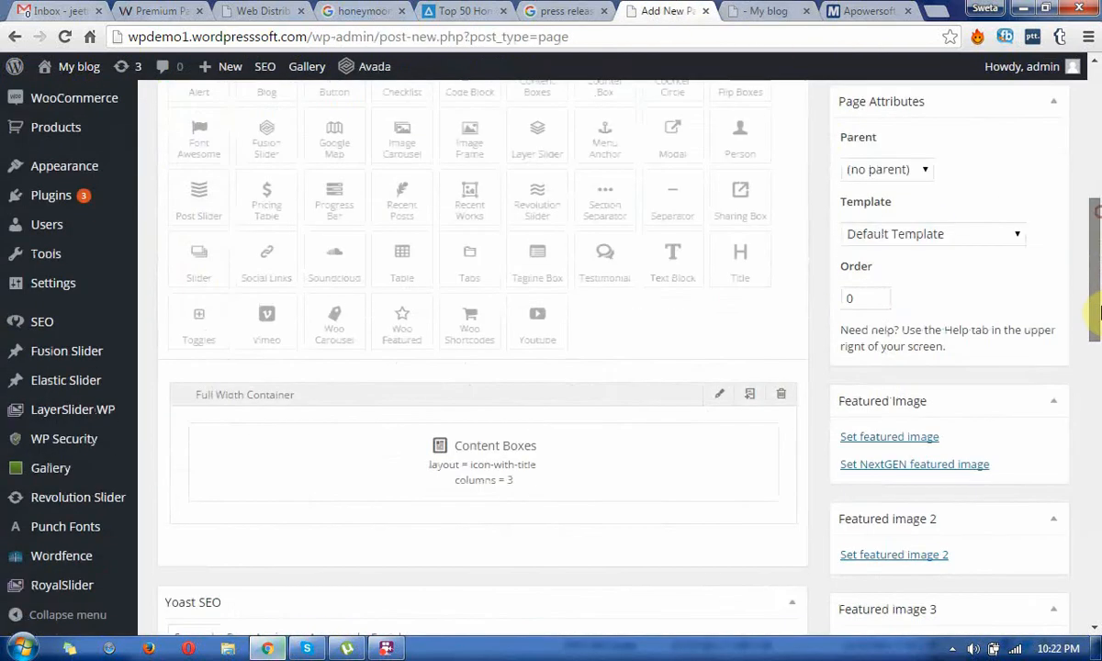
{"action": "scroll", "scroll_direction": "down", "scroll_amount": 3}
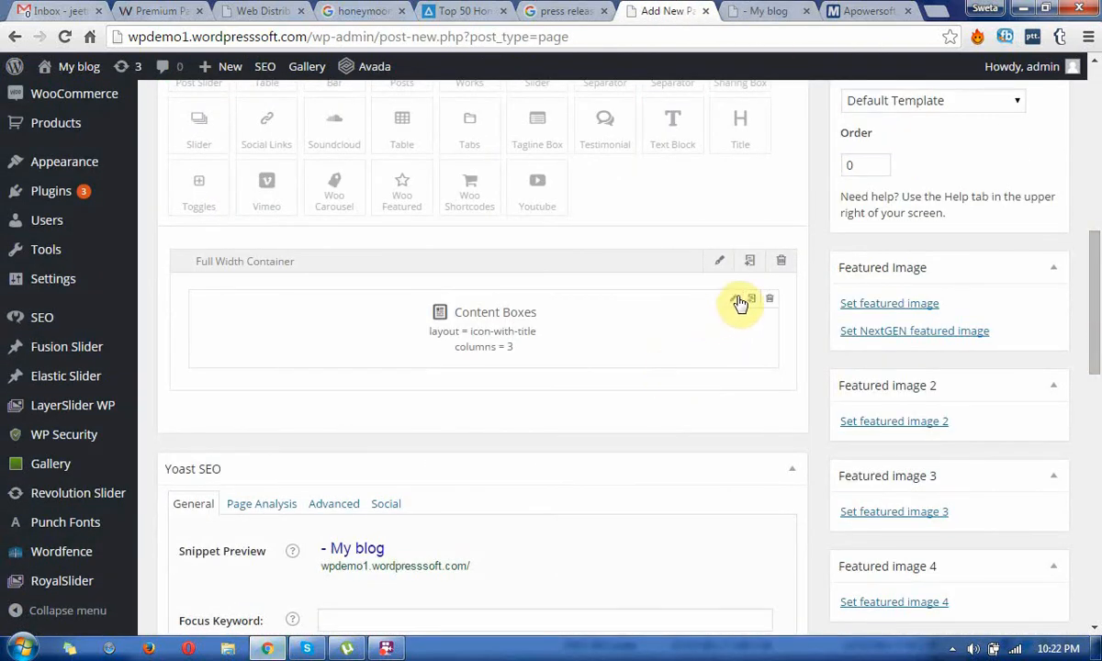
- Reopen the Content Boxes element and scroll to Item 1's link settings
{"action": "left_click", "coordinate": [740, 303]}
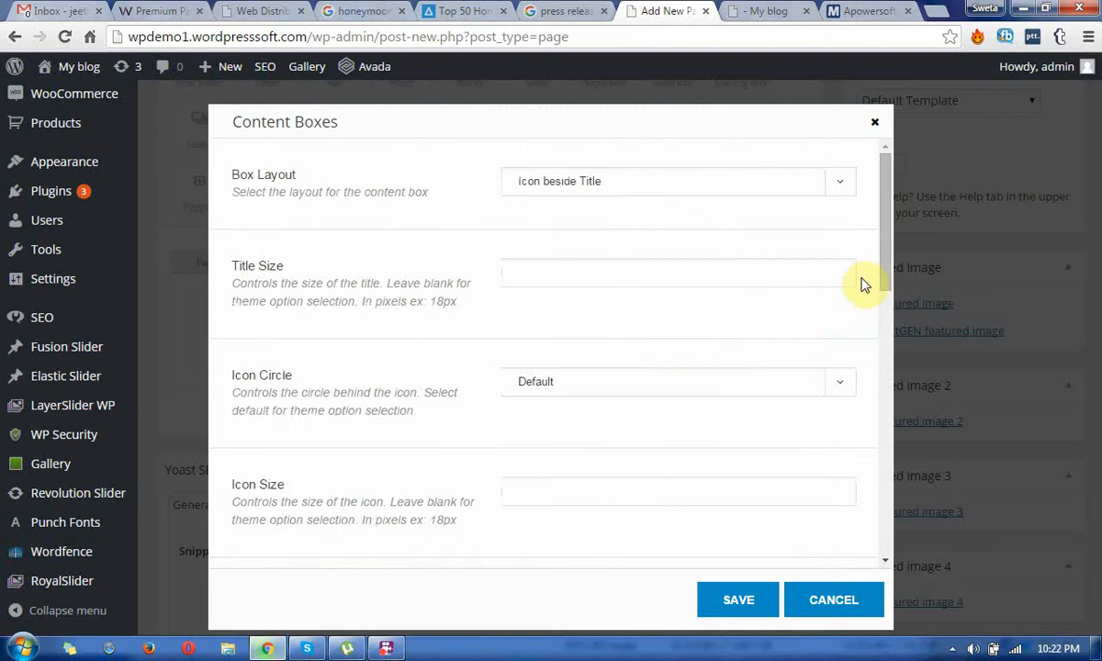
{"action": "scroll", "scroll_direction": "down", "scroll_amount": 3}
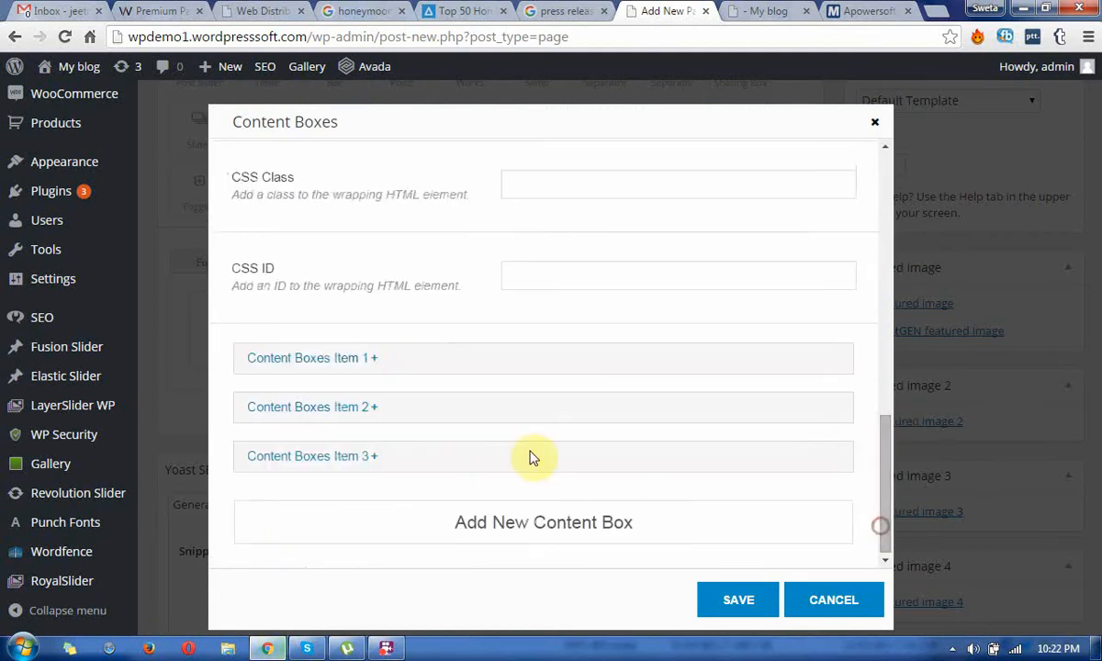
{"action": "left_click", "coordinate": [312, 357]}
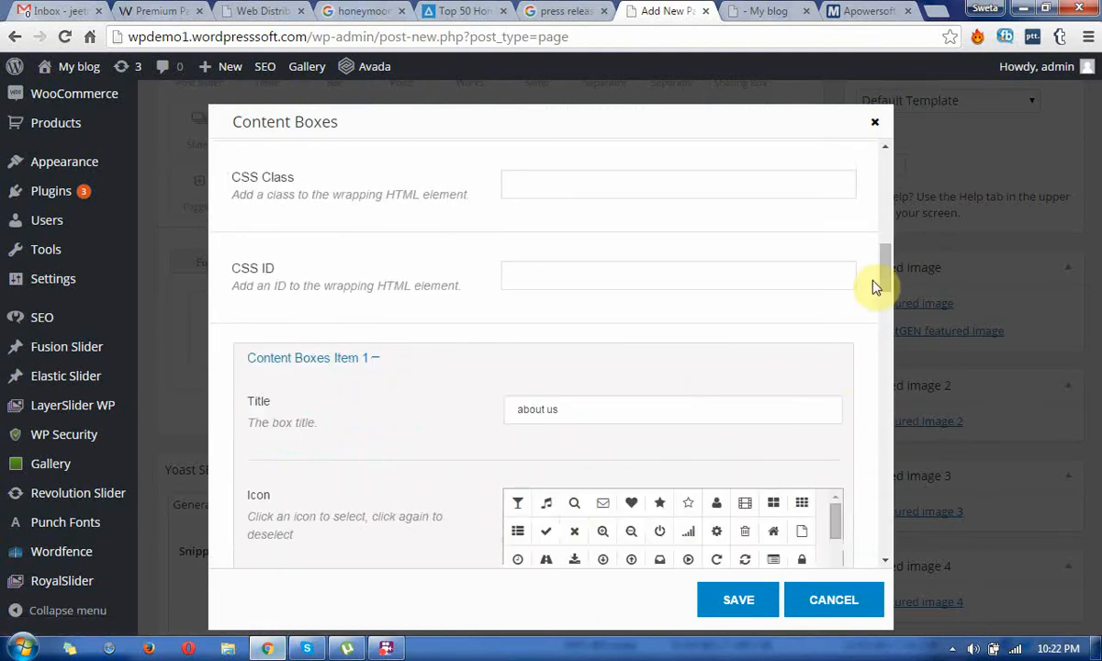
{"action": "scroll", "scroll_direction": "down", "scroll_amount": 3}
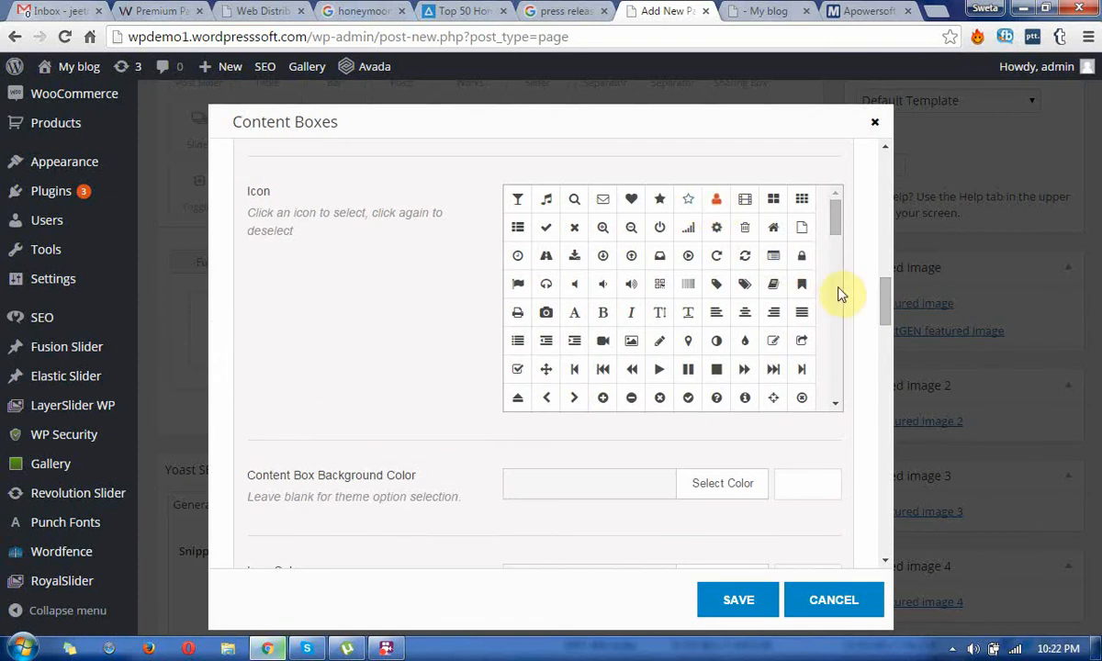
{"action": "scroll", "scroll_direction": "down", "scroll_amount": 3}
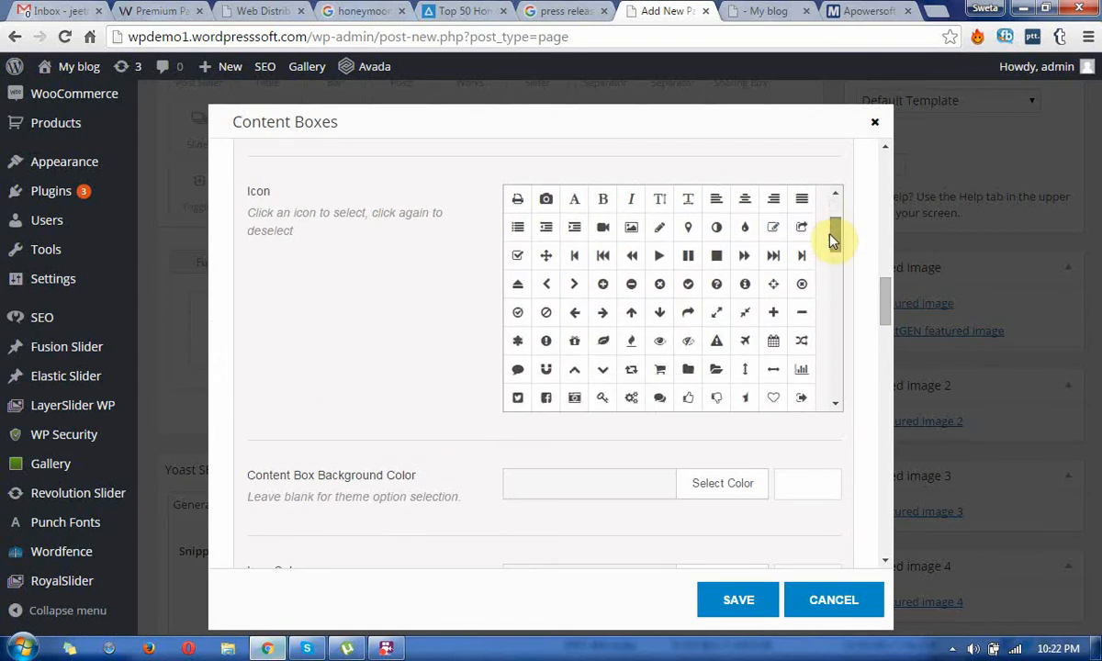
{"action": "scroll", "scroll_direction": "down", "scroll_amount": 3}
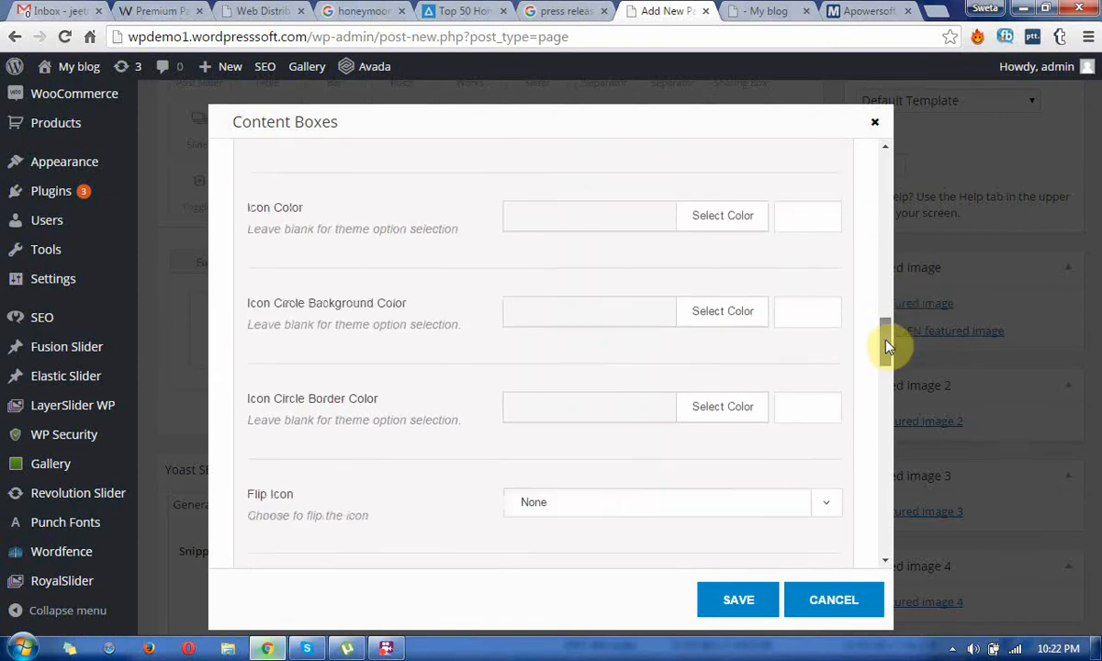
{"action": "scroll", "scroll_direction": "down", "scroll_amount": 3}
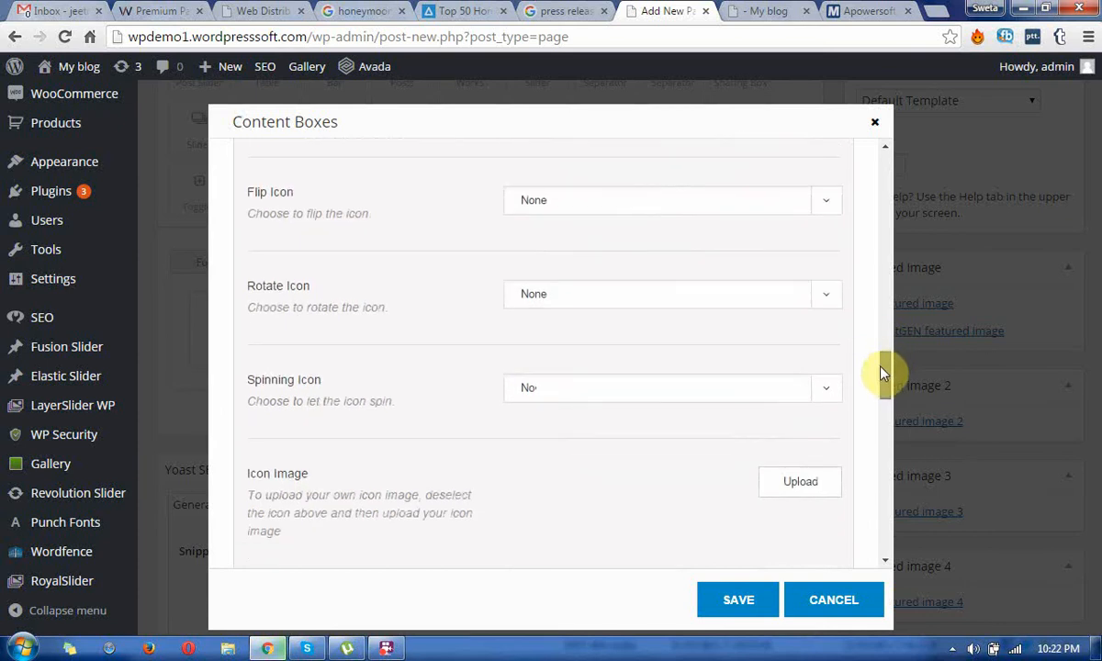
{"action": "left_click", "coordinate": [671, 294]}
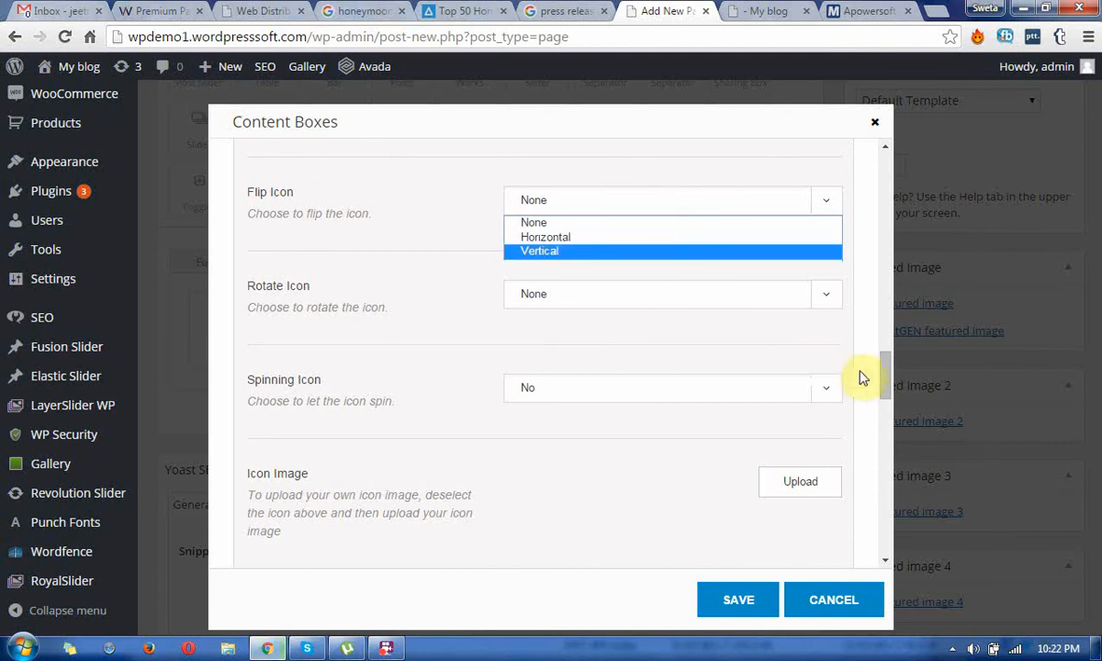
{"action": "scroll", "scroll_direction": "down", "scroll_amount": 3}
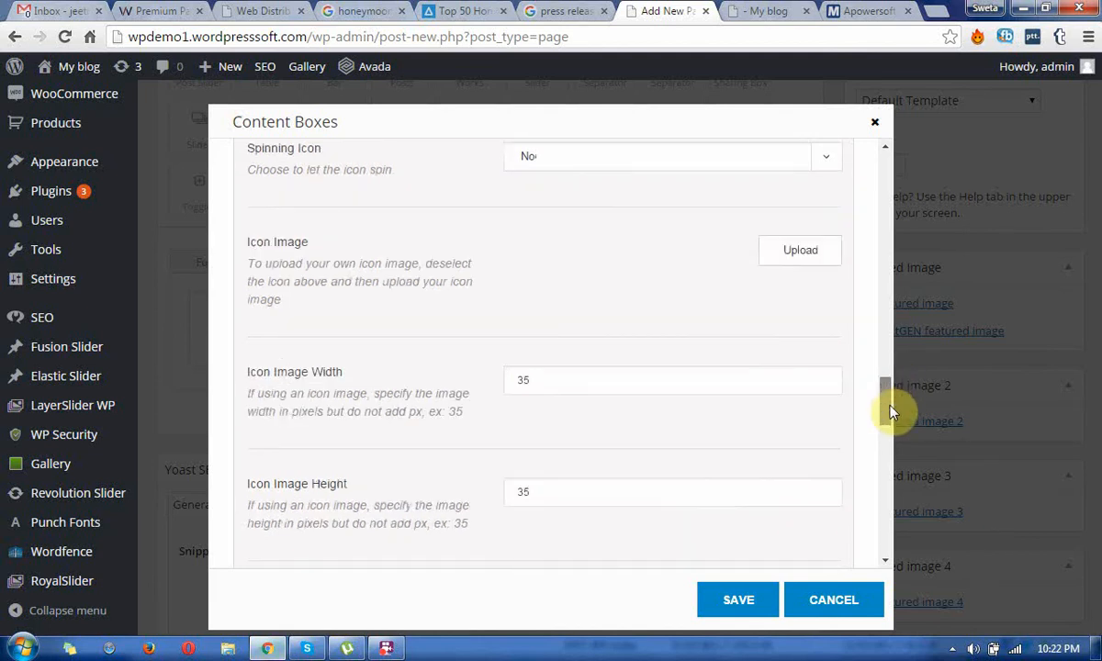
{"action": "mouse_move", "coordinate": [853, 404]}
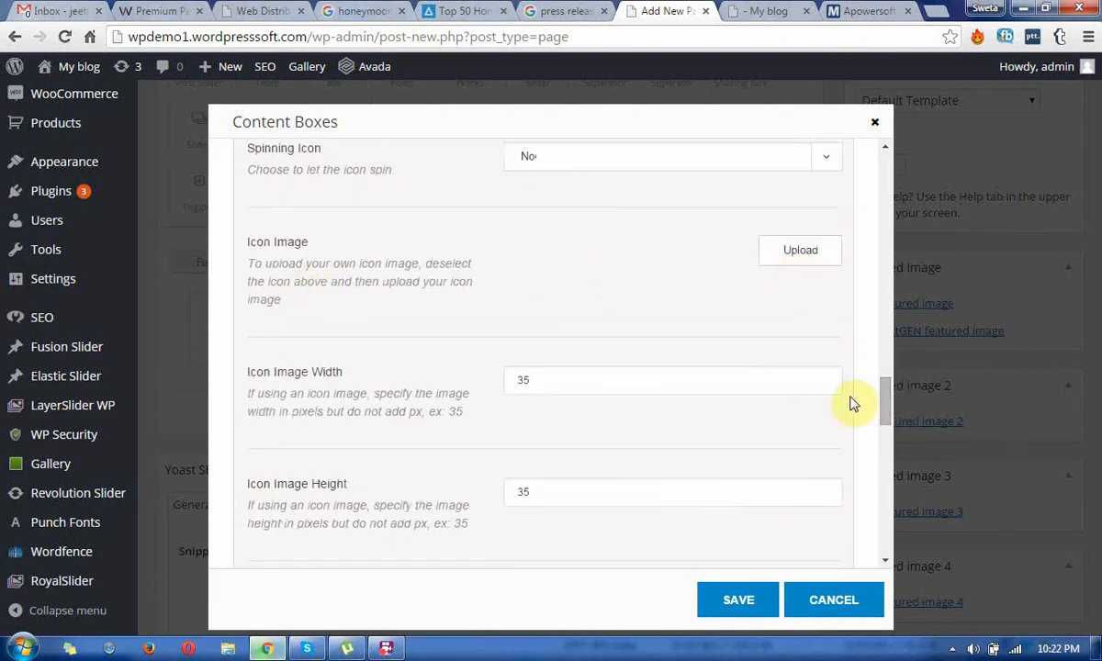
{"action": "scroll", "scroll_direction": "down", "scroll_amount": 3}
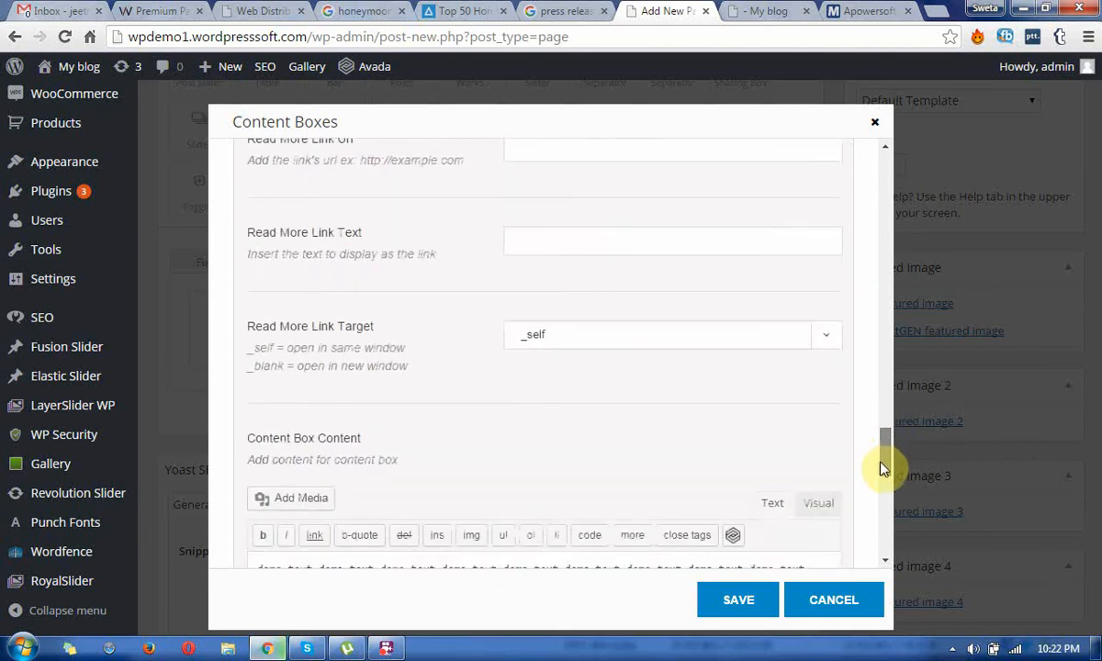
{"action": "scroll", "scroll_direction": "up", "scroll_amount": 3}
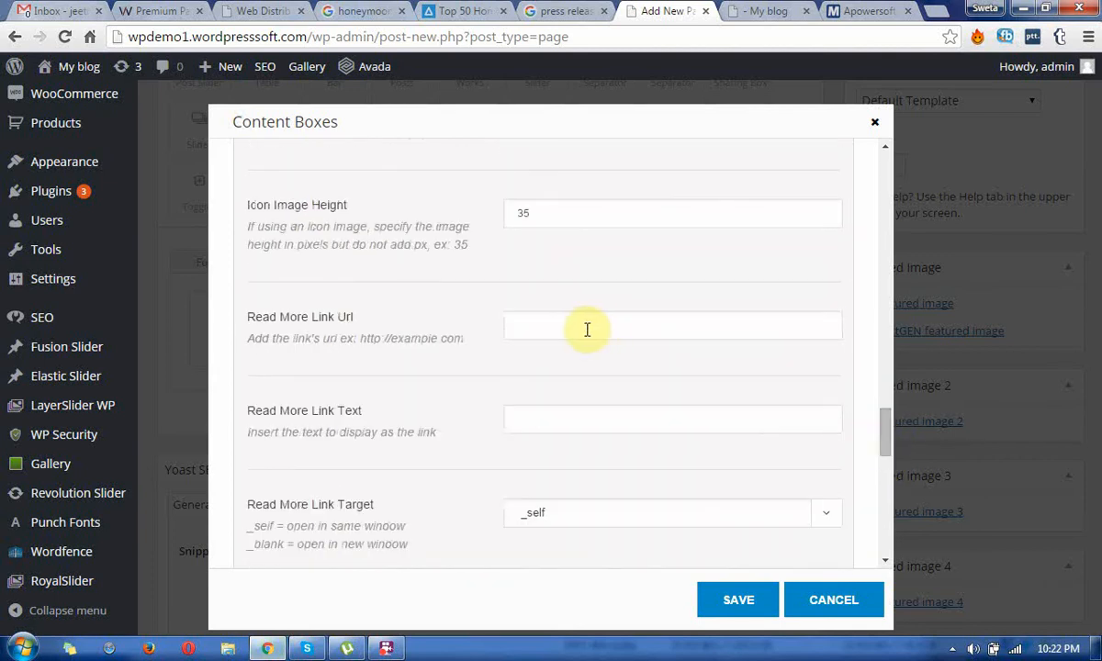
- Set Item 1's Read More link to '#' with text 'Read more', save, and publish
{"action": "type", "text": "#"}
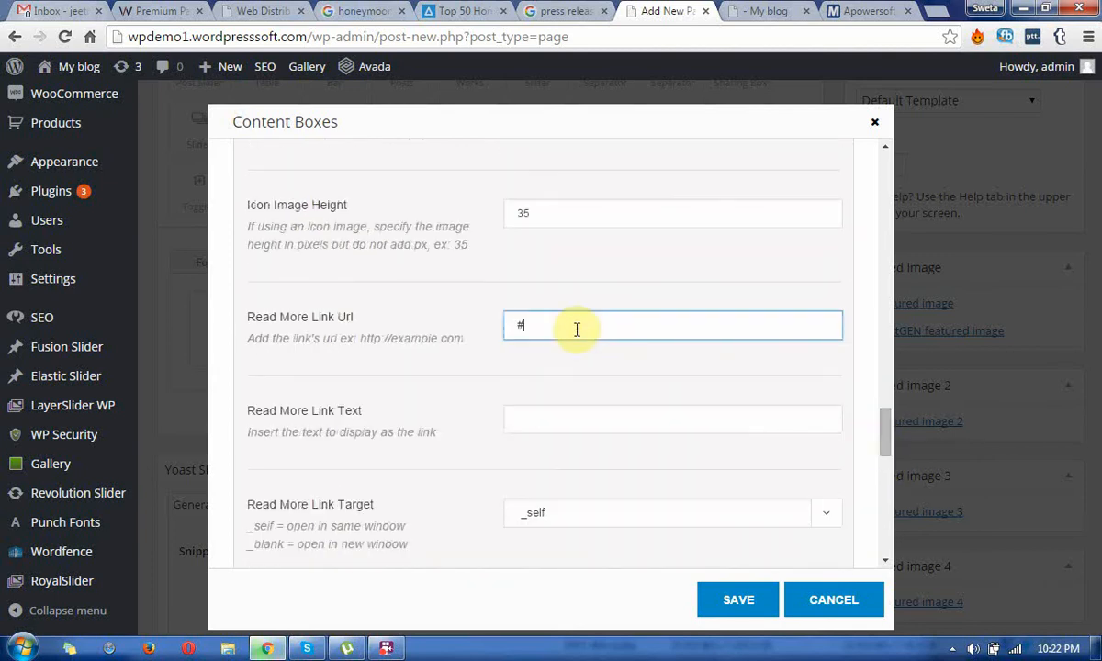
{"action": "left_click", "coordinate": [672, 419]}
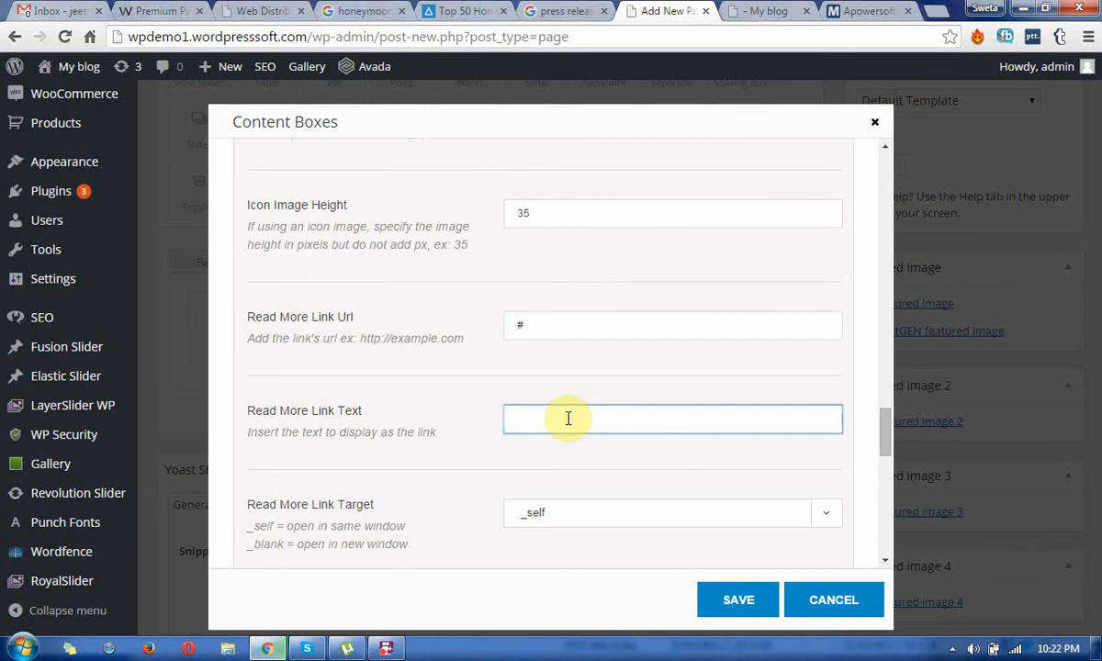
{"action": "type", "text": "R"}
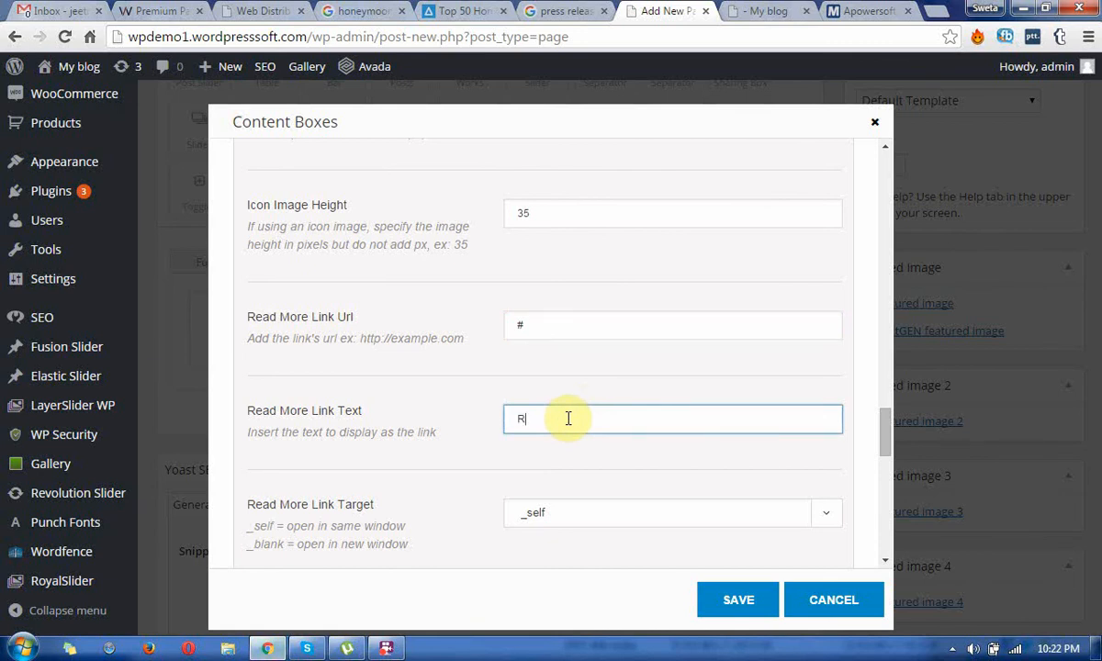
{"action": "type", "text": "Read more"}
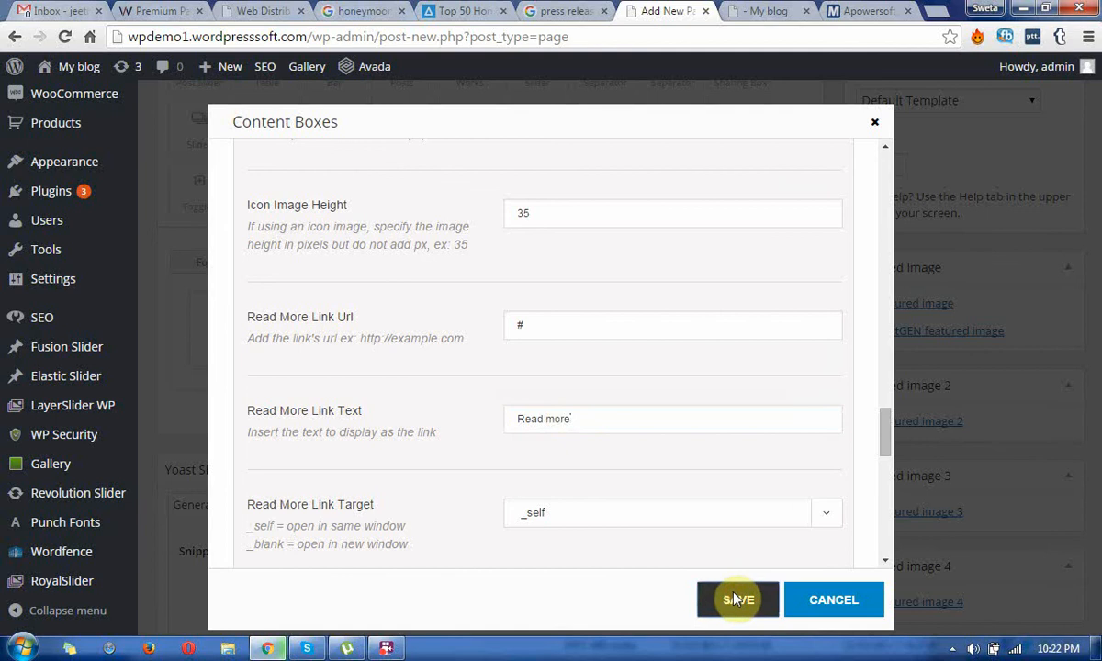
{"action": "left_click", "coordinate": [737, 599]}
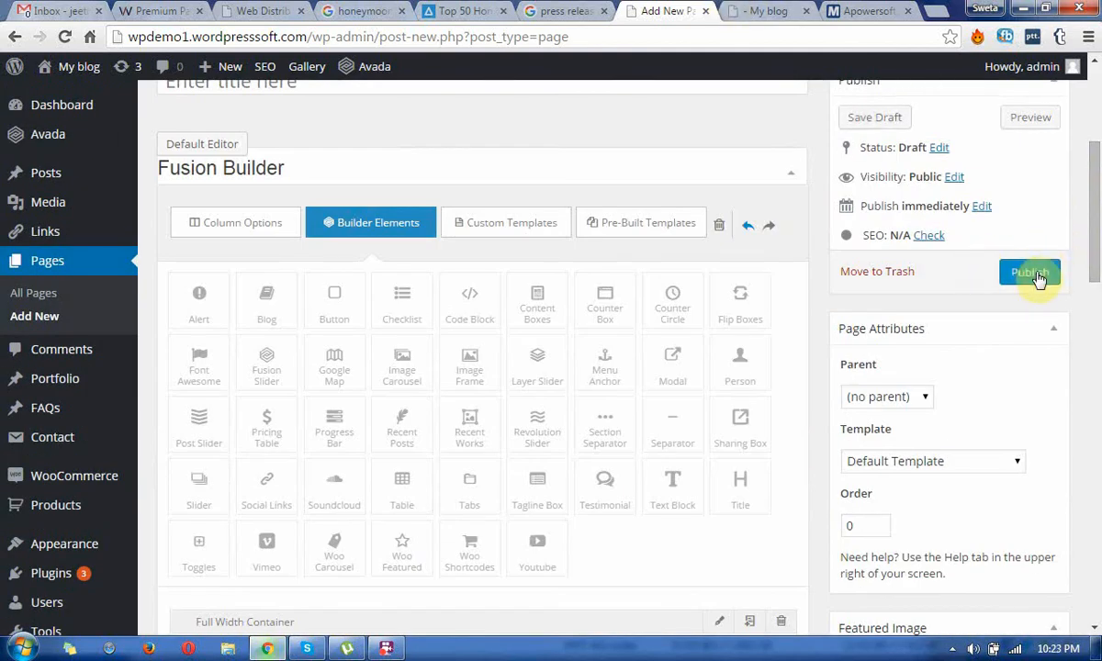
{"action": "left_click", "coordinate": [1028, 272]}
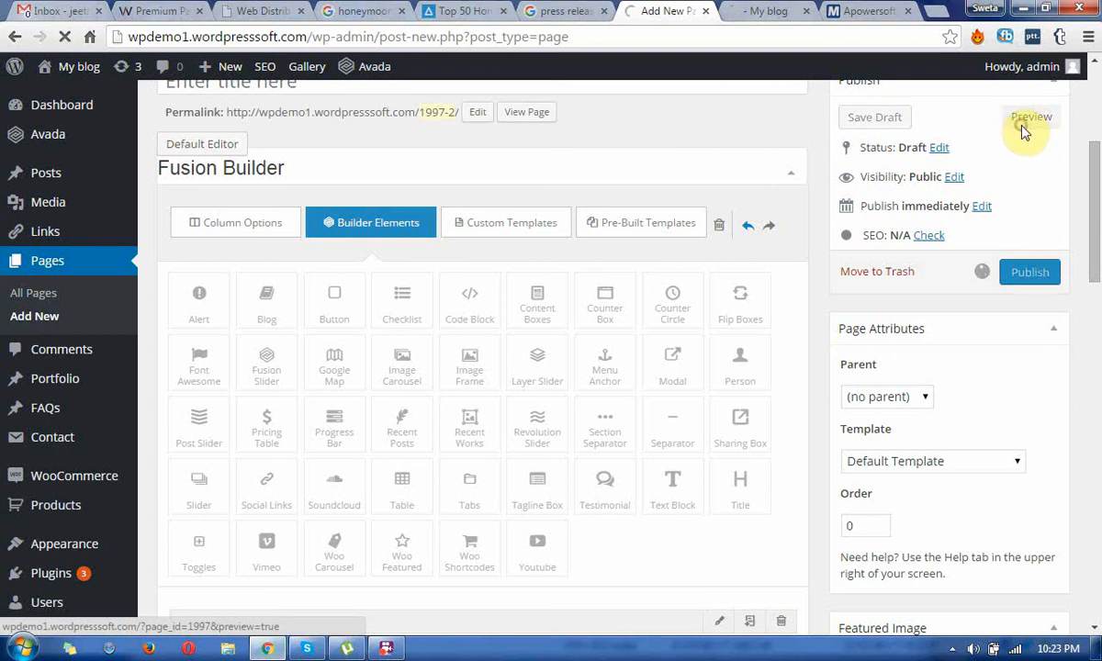
- Preview the page to inspect the about us, Service and Profile boxes and Read more link
{"action": "left_click", "coordinate": [1030, 117]}
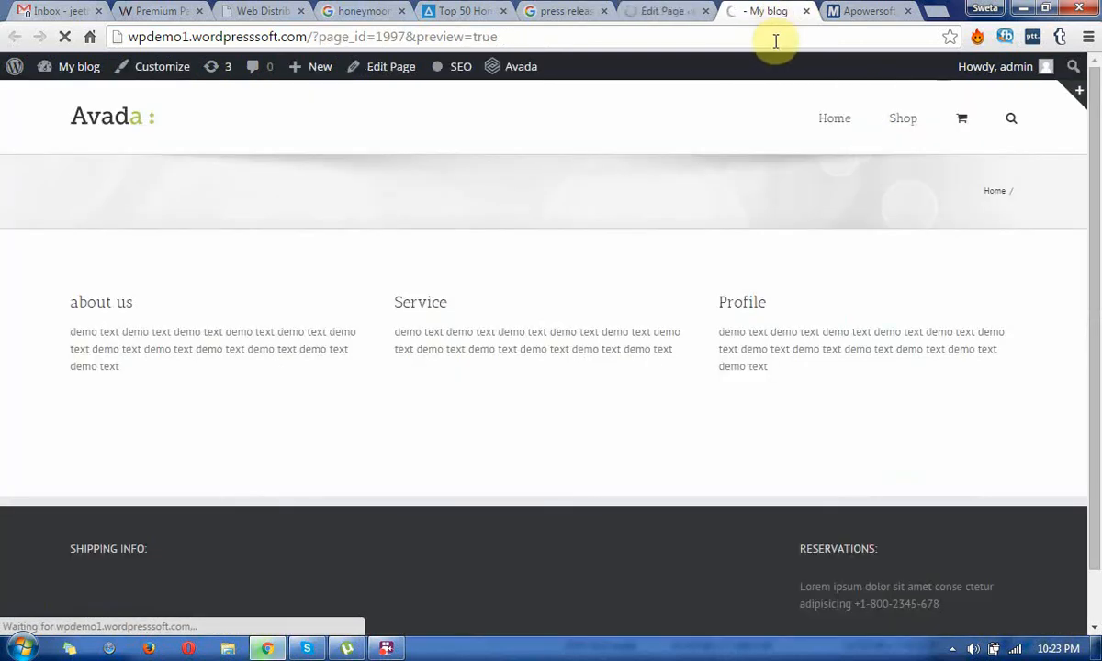
{"action": "mouse_move", "coordinate": [692, 357]}
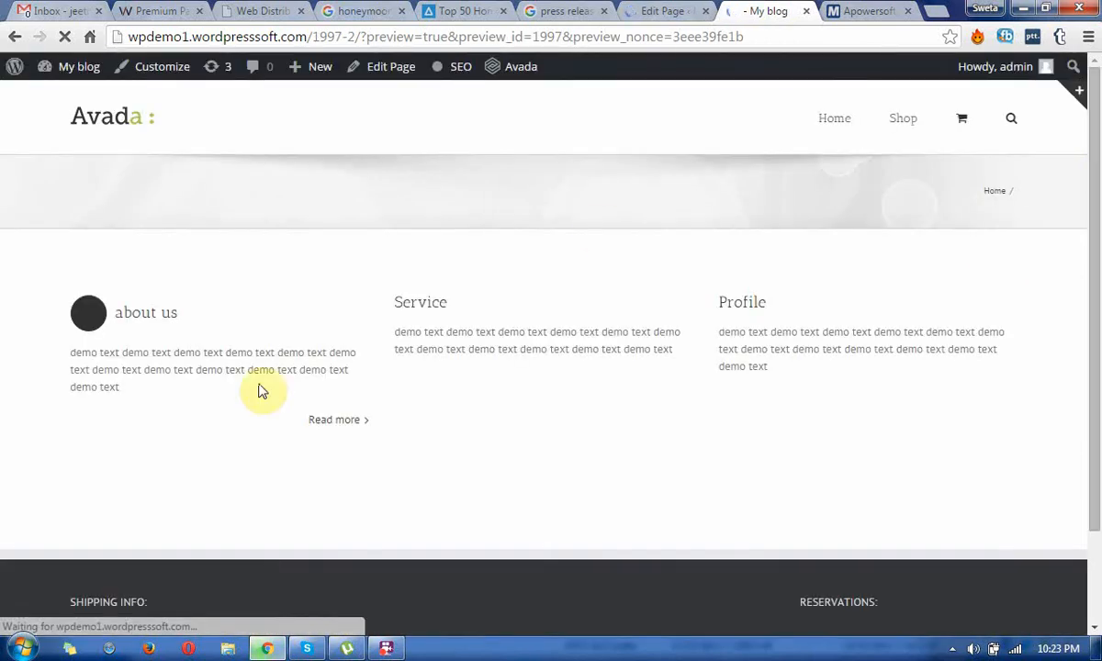
{"action": "mouse_move", "coordinate": [181, 324]}
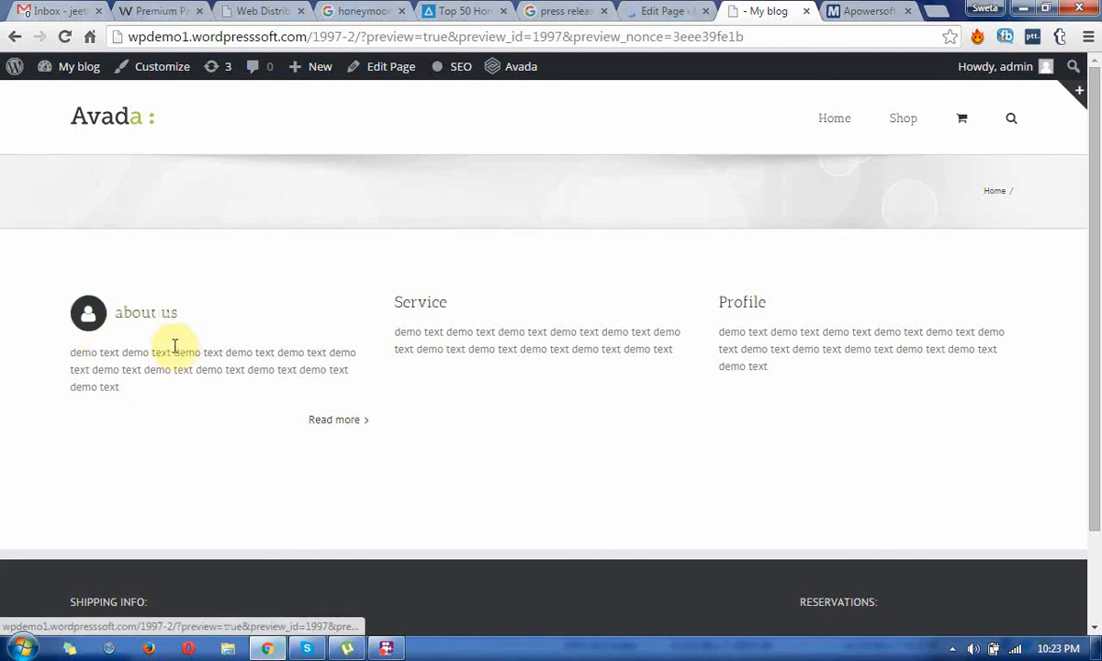
{"action": "mouse_move", "coordinate": [303, 448]}
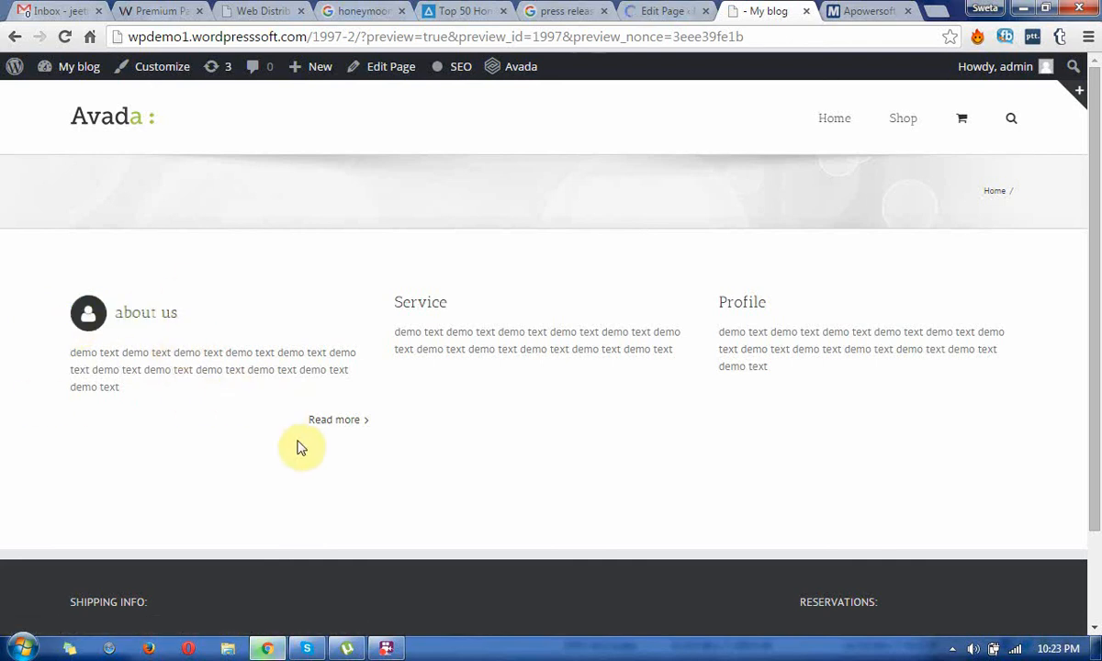
{"action": "mouse_move", "coordinate": [349, 436]}
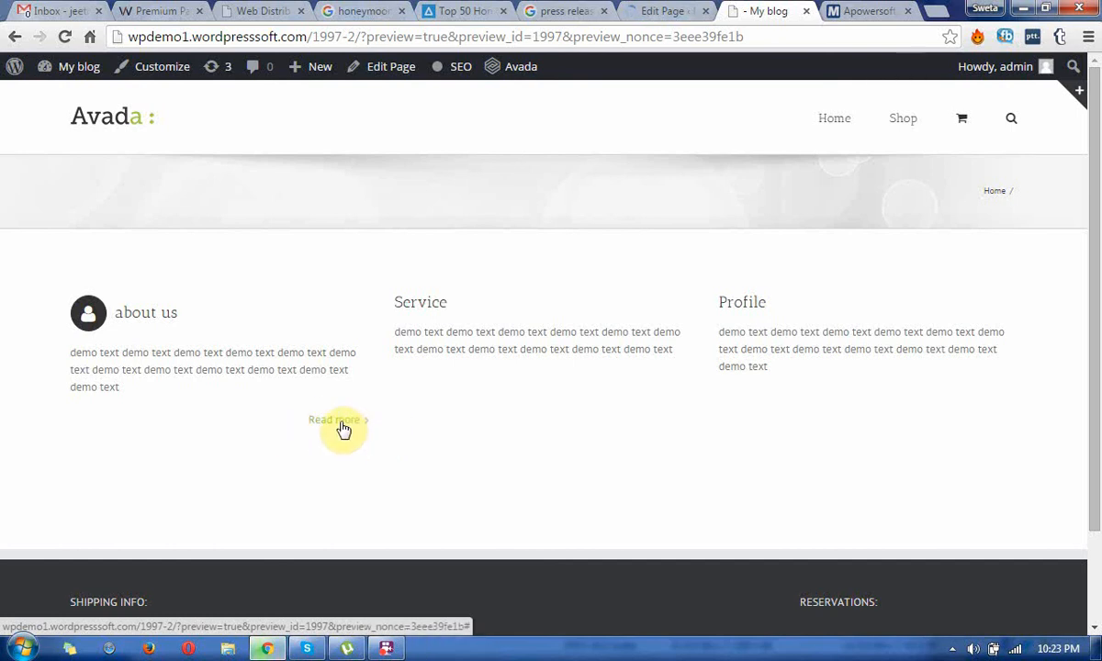
{"action": "mouse_move", "coordinate": [442, 373]}
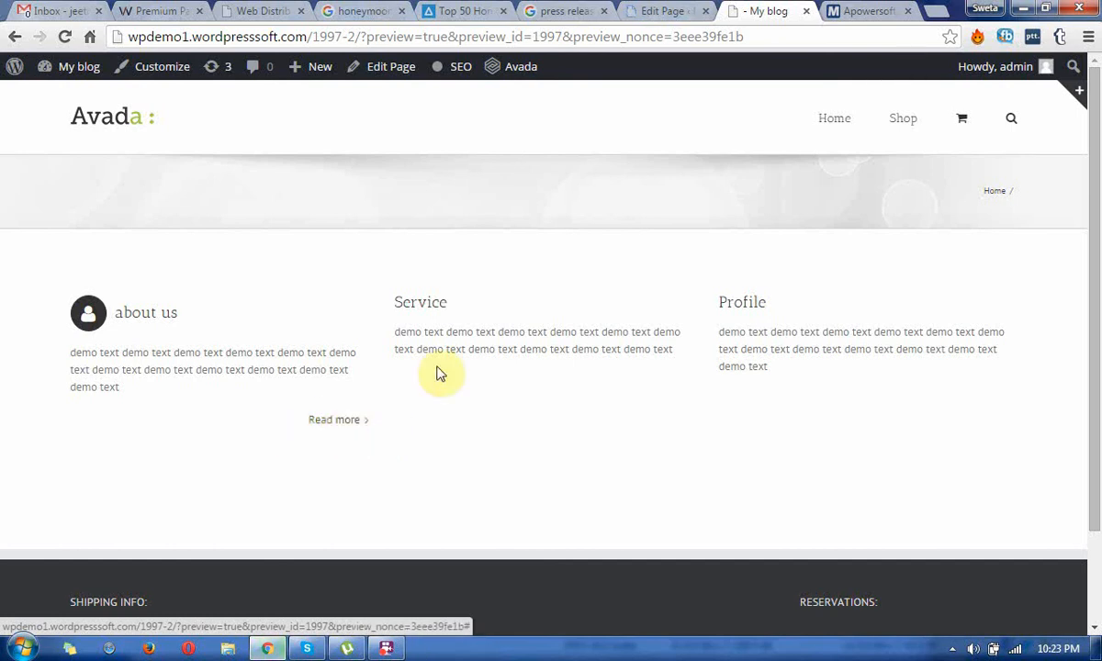
{"action": "mouse_move", "coordinate": [656, 484]}
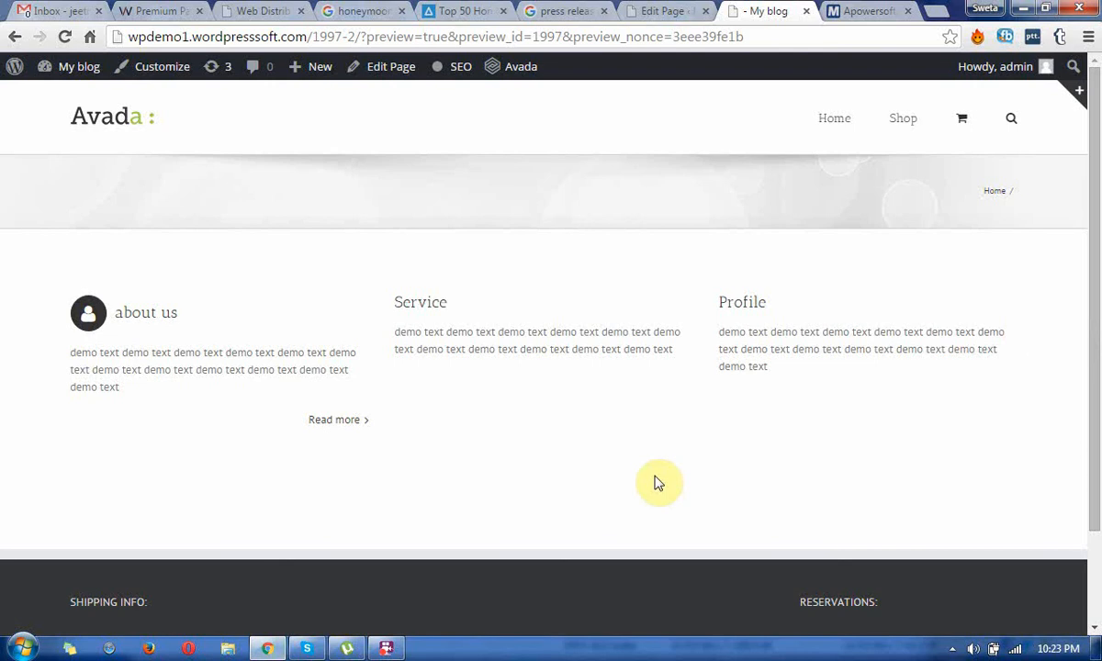
{"action": "mouse_move", "coordinate": [994, 419]}
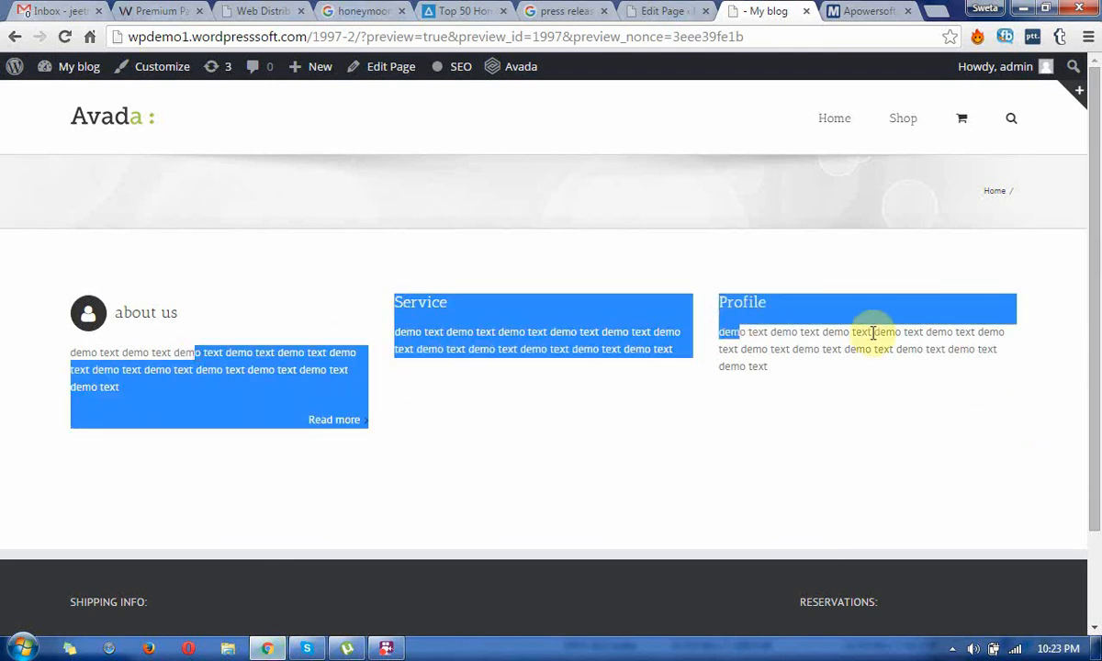
{"action": "left_click", "coordinate": [669, 424]}
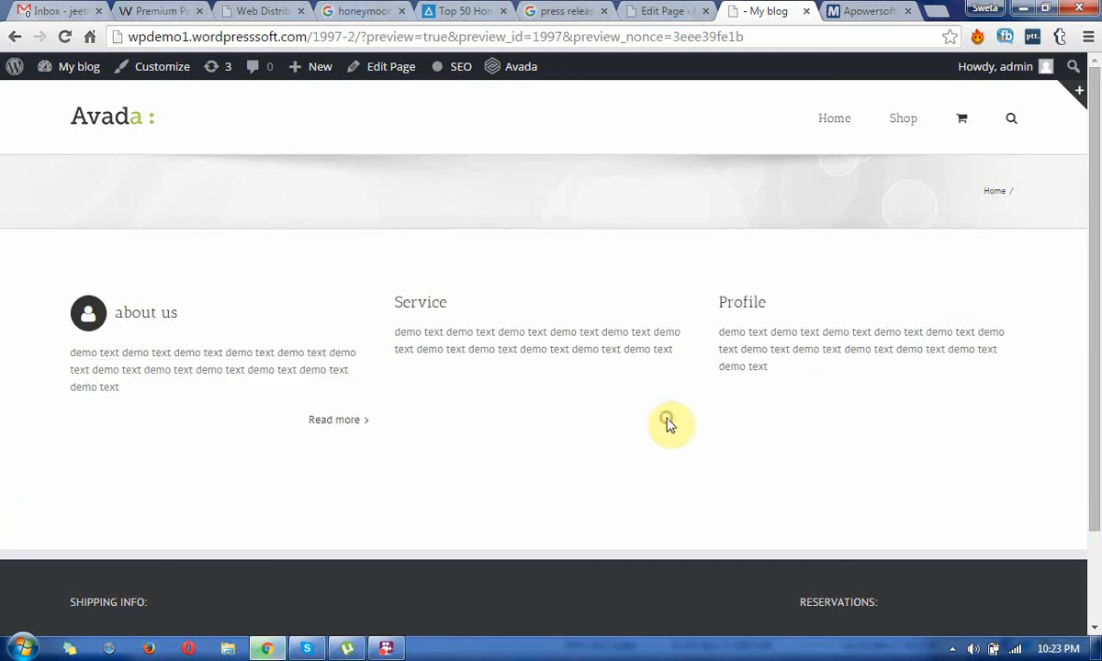
{"action": "mouse_move", "coordinate": [779, 379]}
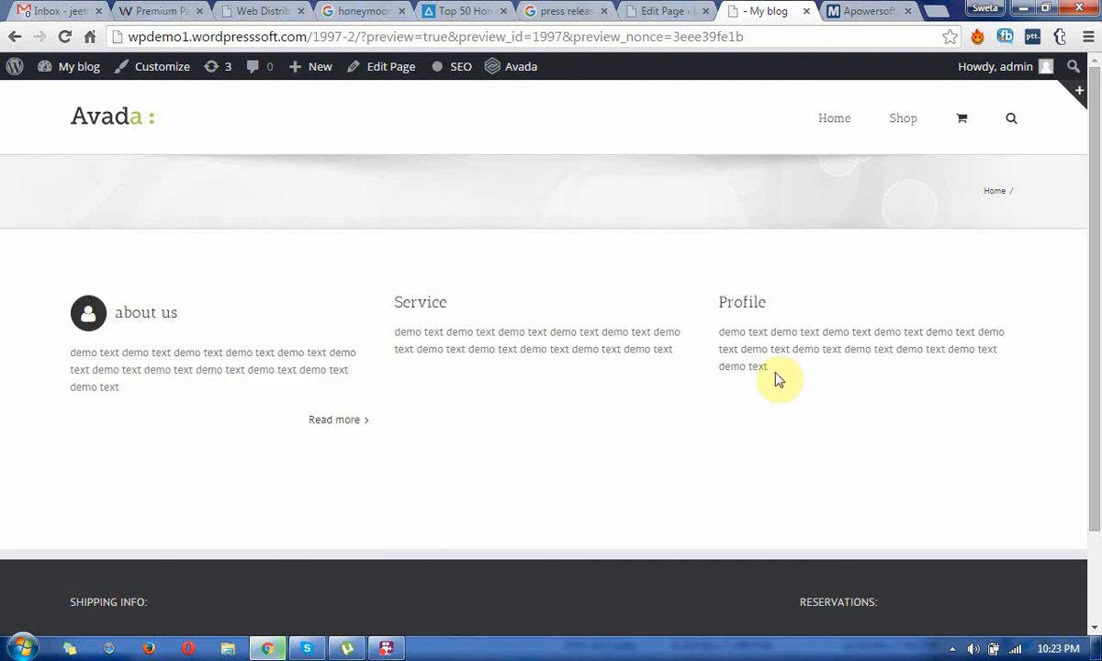
{"action": "mouse_move", "coordinate": [521, 349]}
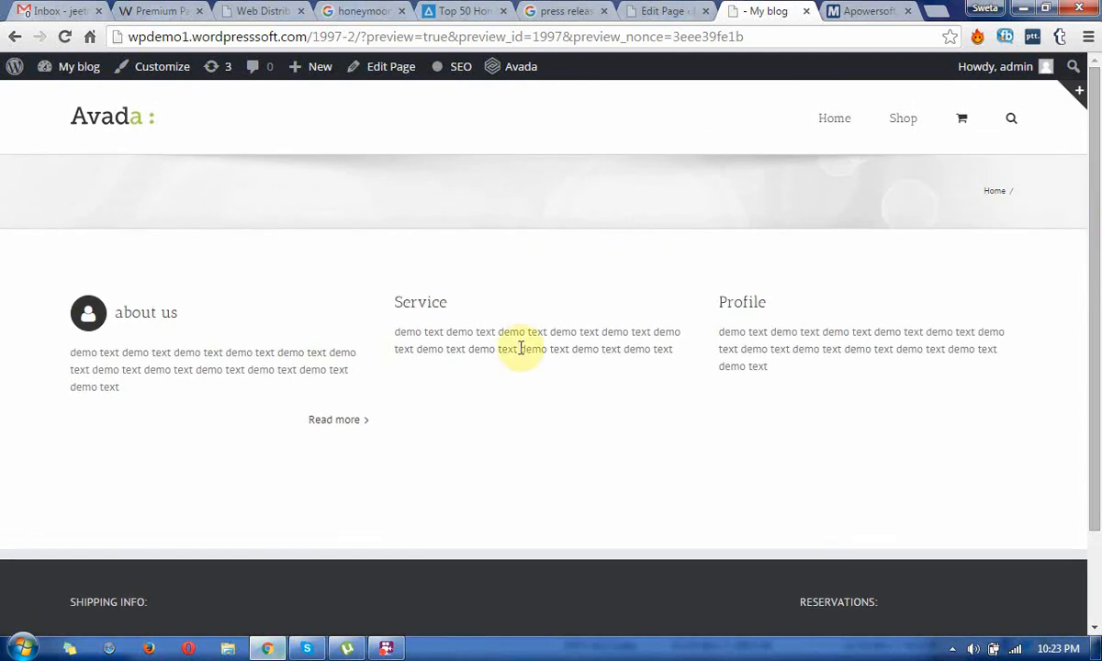
{"action": "mouse_move", "coordinate": [75, 127]}
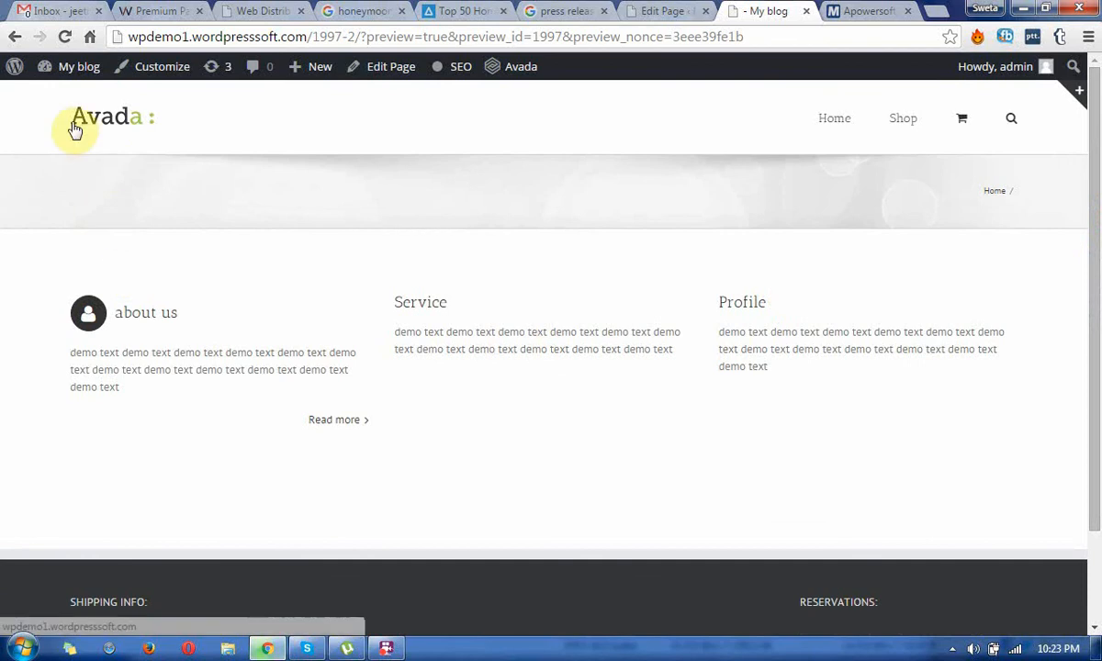
{"action": "mouse_move", "coordinate": [267, 149]}
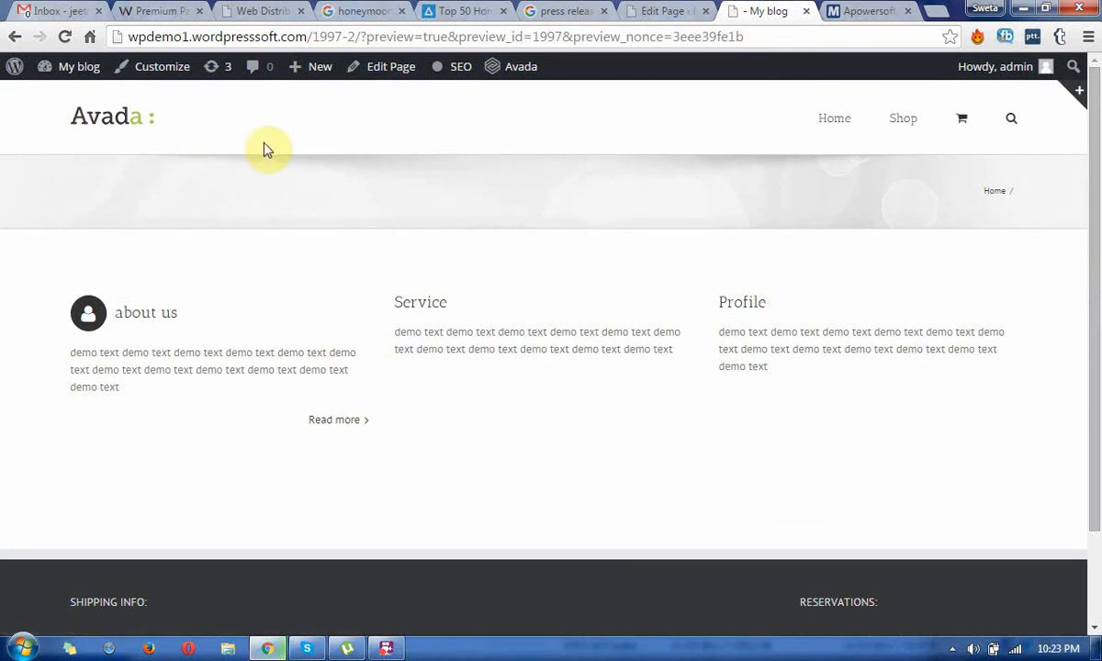
- Return to the Edit Page tab and scroll down to the Publish box
{"action": "left_click", "coordinate": [390, 66]}
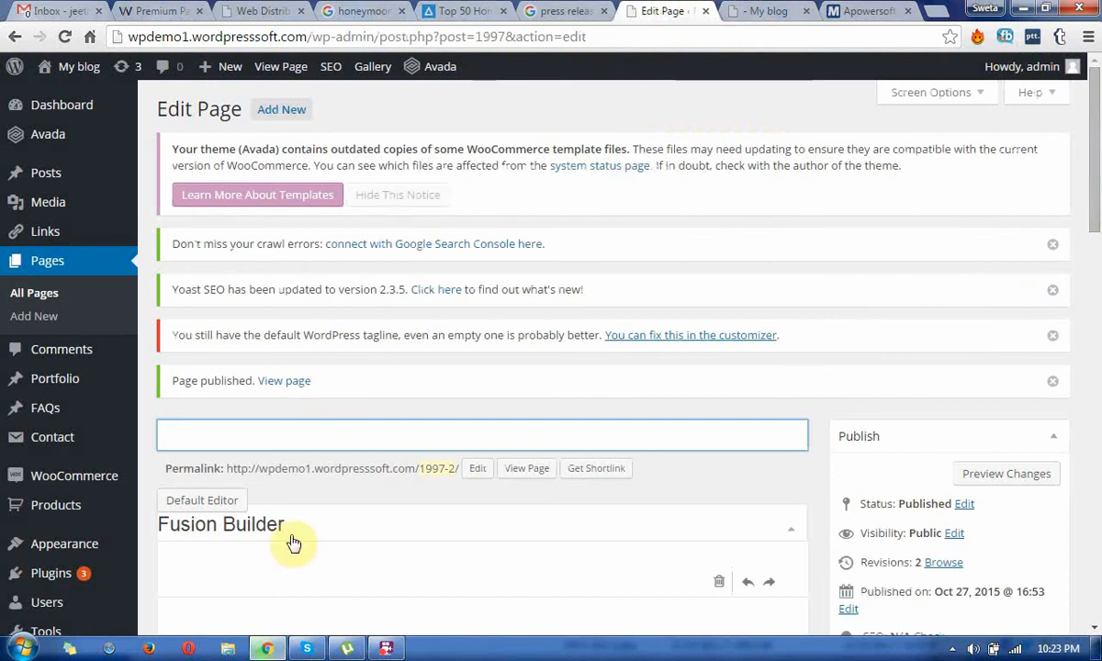
{"action": "scroll", "scroll_direction": "down", "scroll_amount": 3}
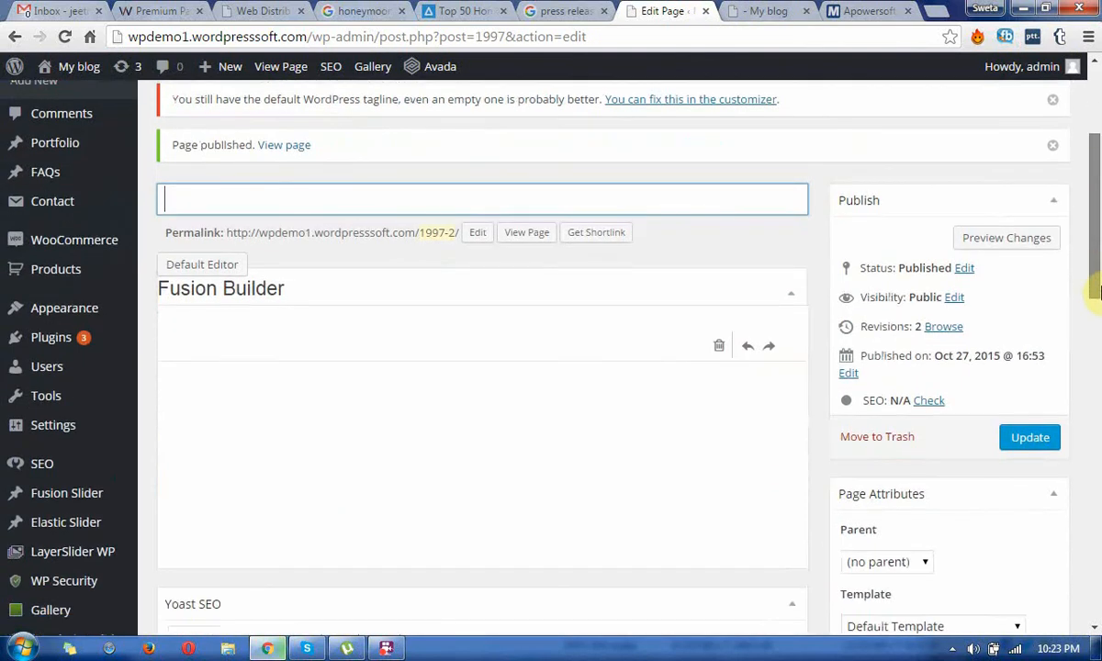